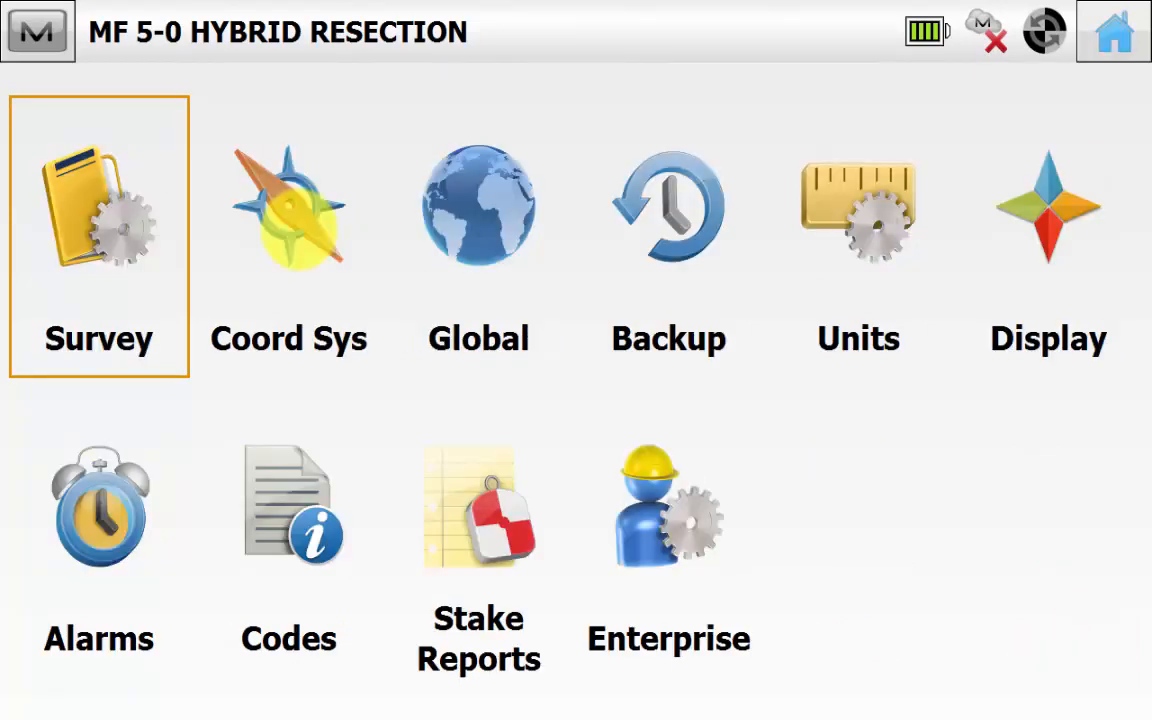
Step: Confirm the Edit > Points list holds no stored points, then return to the main menu
{"action": "left_click", "coordinate": [98, 237]}
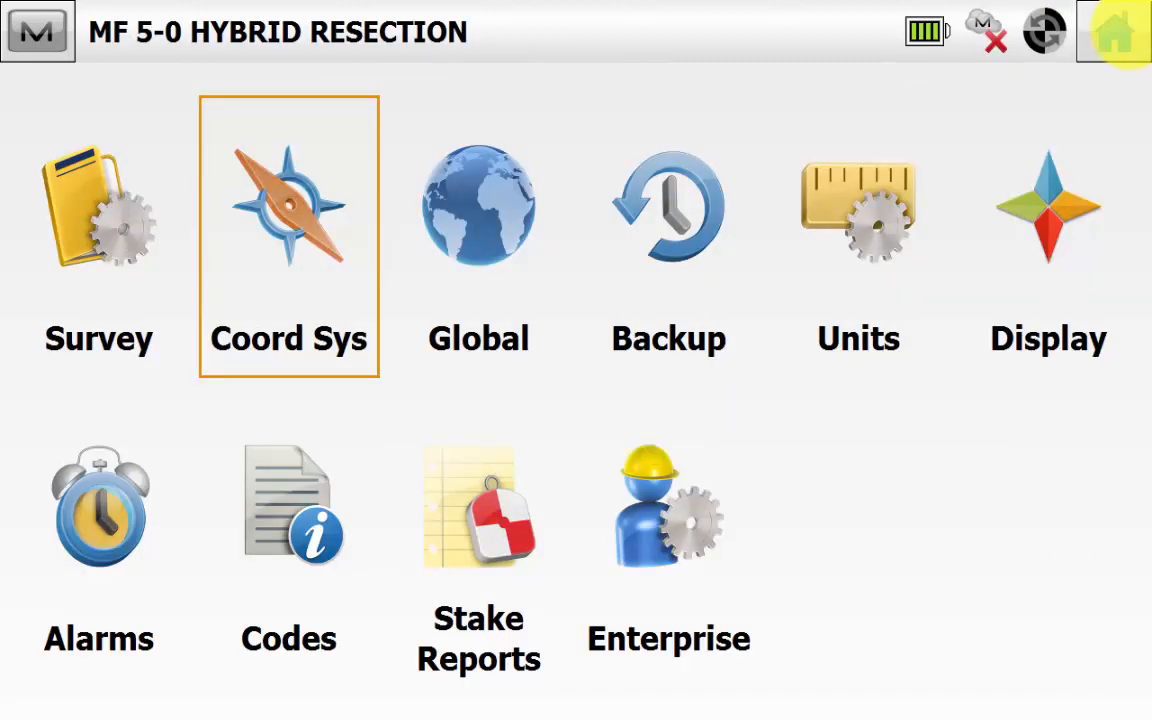
{"action": "left_click", "coordinate": [1113, 33]}
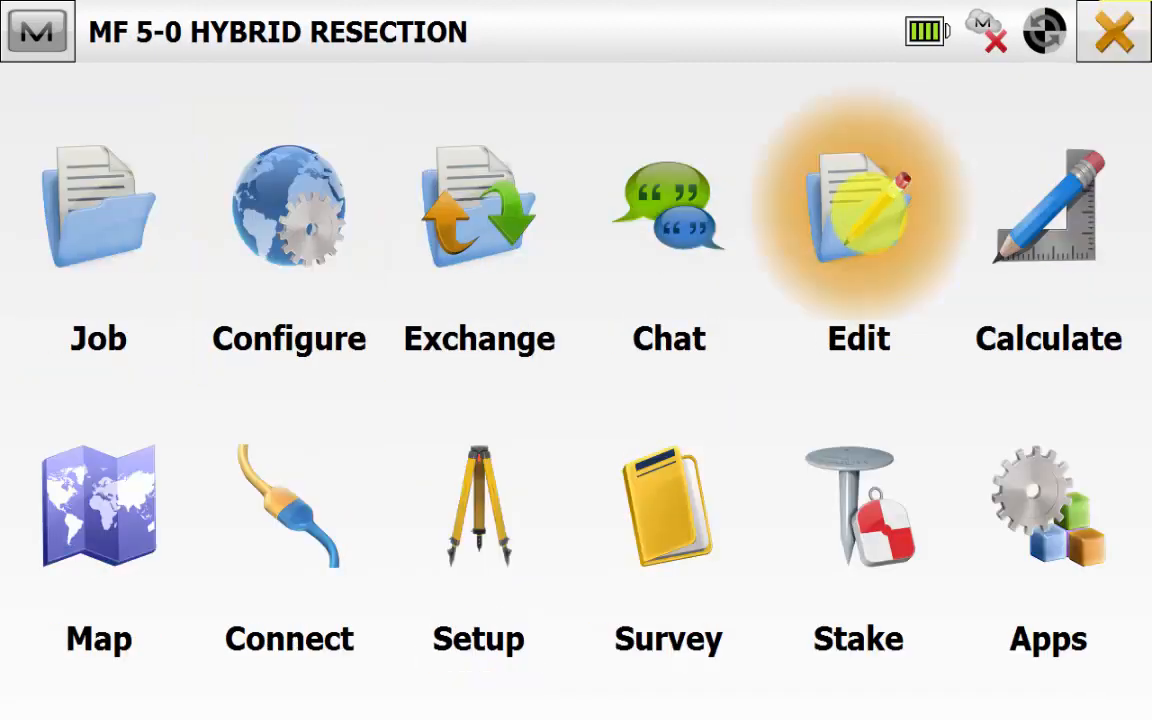
{"action": "left_click", "coordinate": [857, 207]}
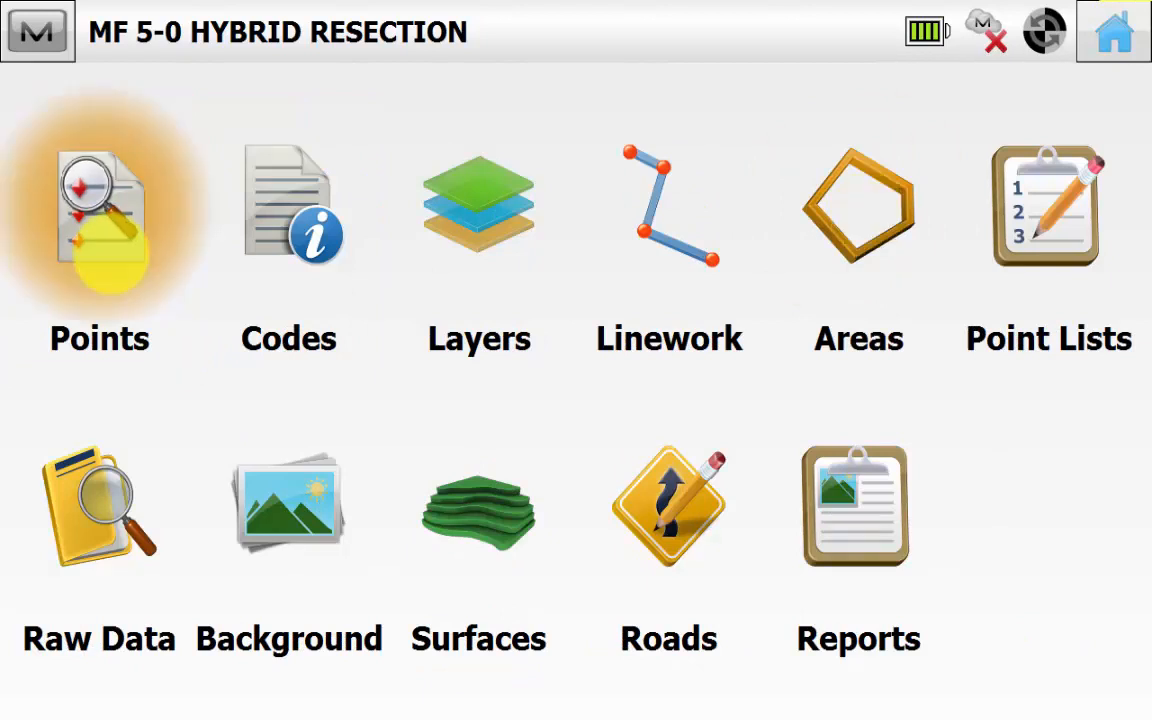
{"action": "left_click", "coordinate": [99, 210]}
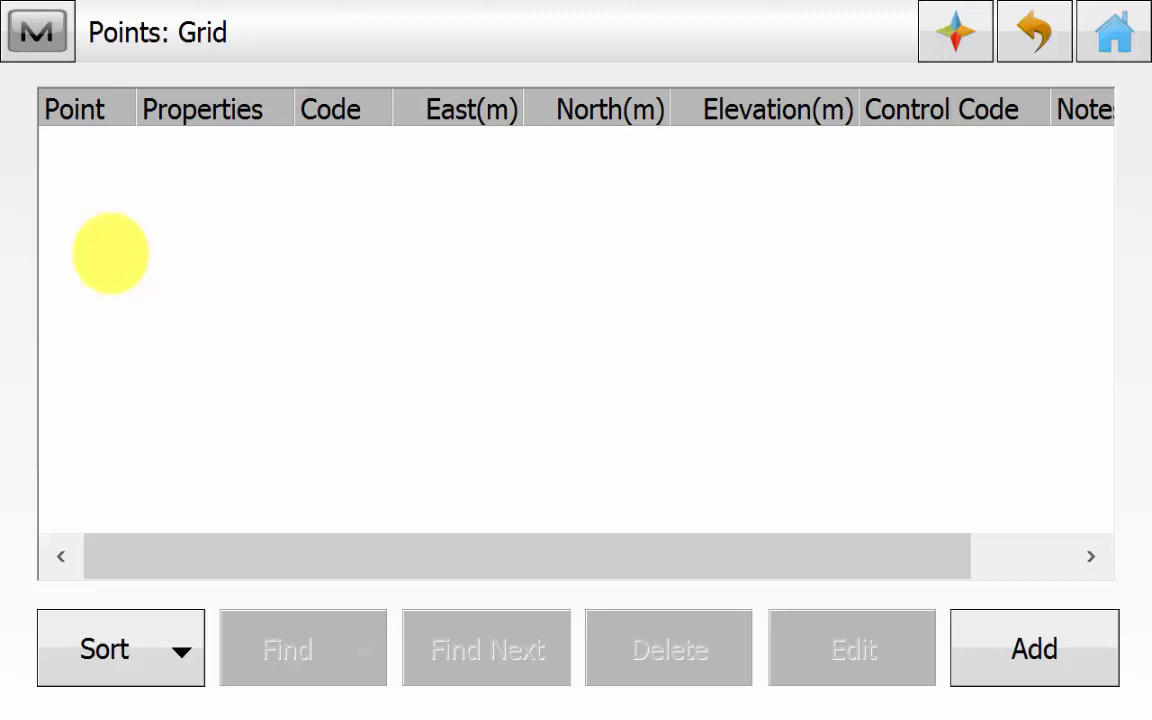
{"action": "left_click", "coordinate": [1113, 31]}
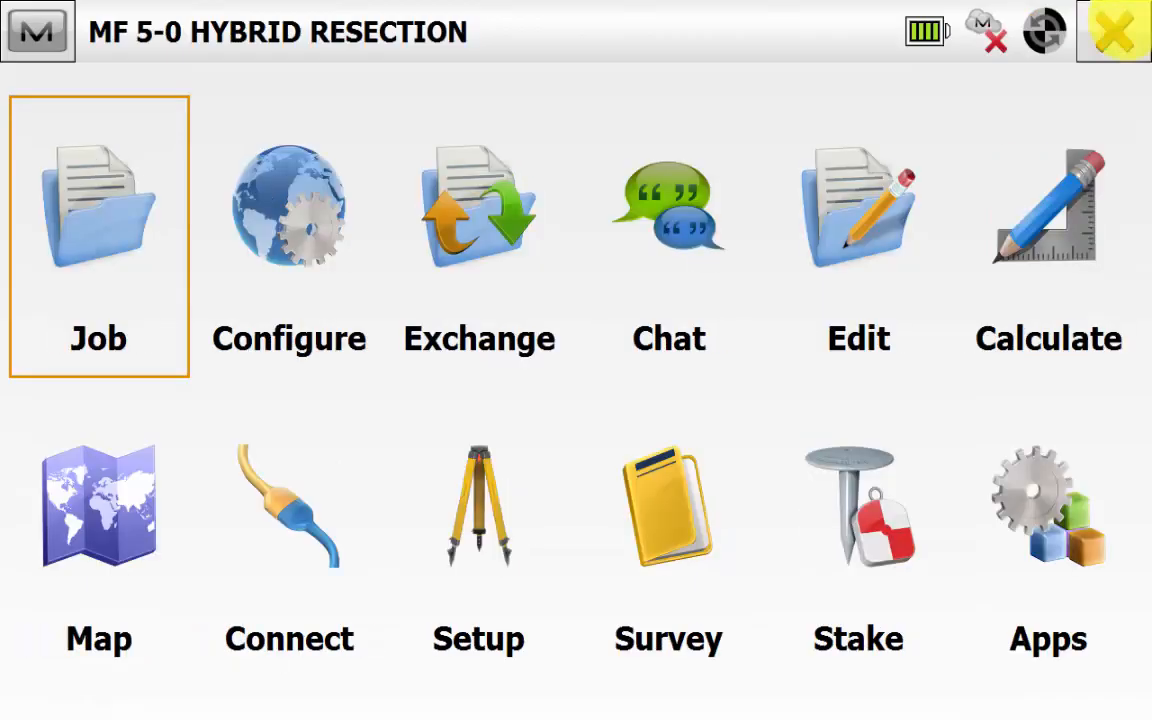
Step: Connect the GPS receiver and robotic total station with Hybrid Positioning ticked
{"action": "left_click", "coordinate": [288, 505]}
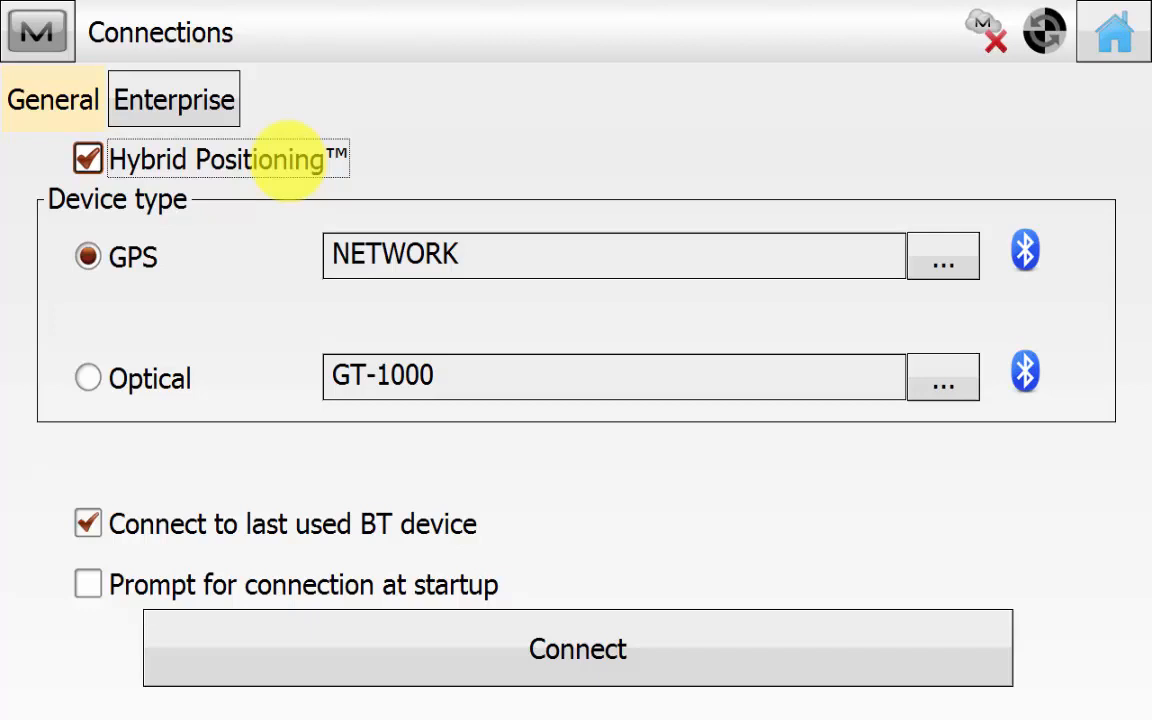
{"action": "left_click", "coordinate": [577, 647]}
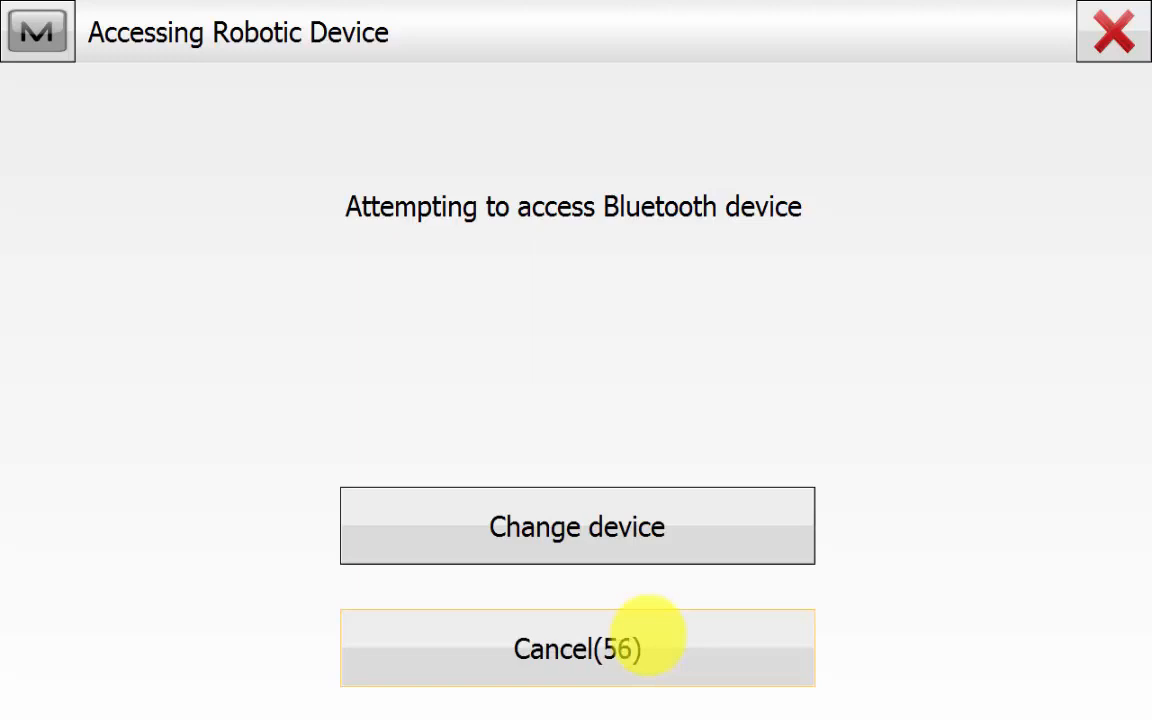
{"action": "left_click", "coordinate": [577, 648]}
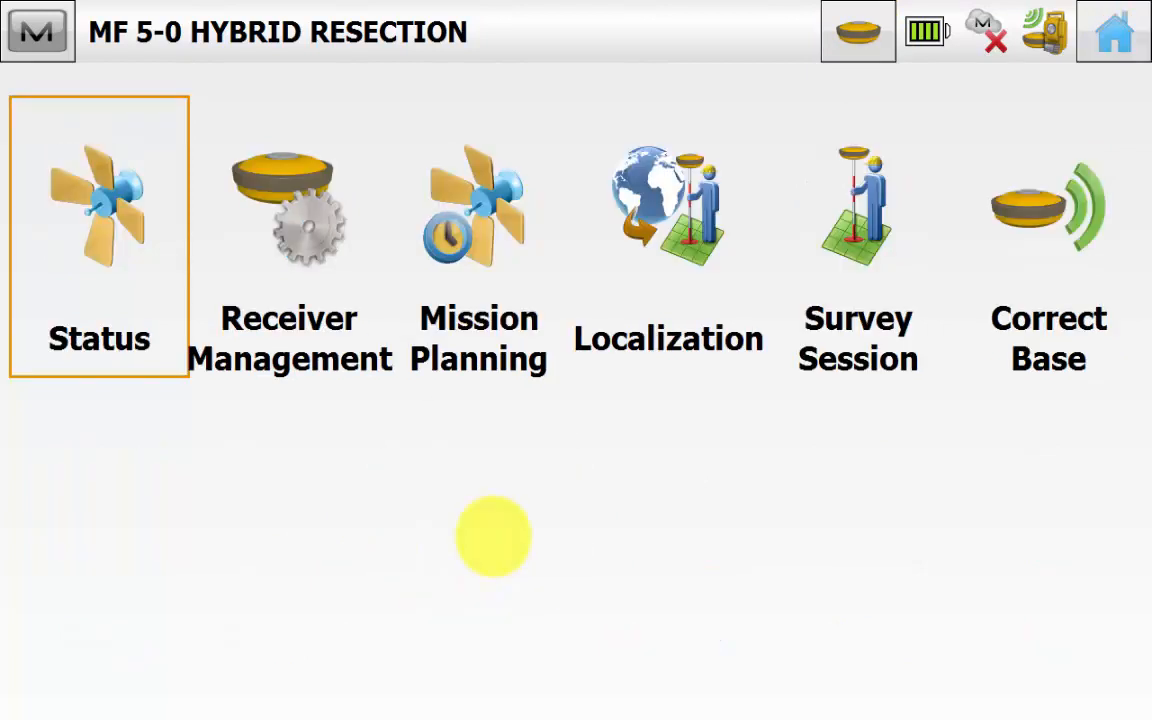
Step: Review the GPS Status position tab showing a Fixed solution with 12 satellites
{"action": "left_click", "coordinate": [99, 240]}
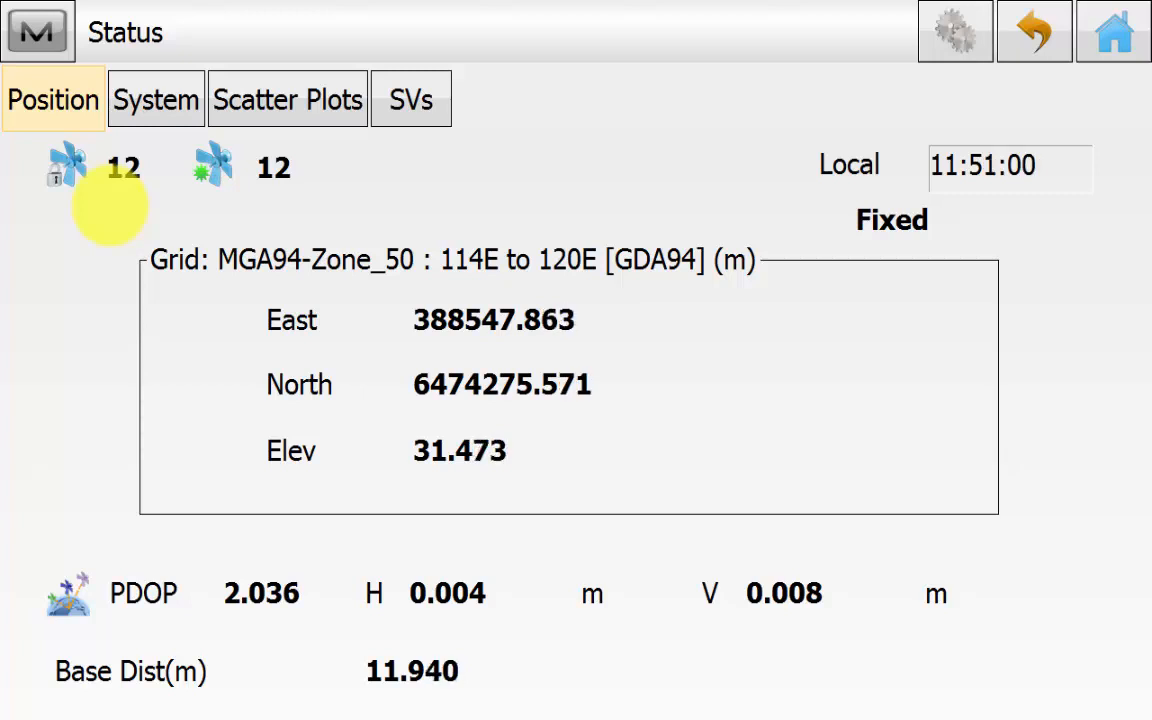
{"action": "left_click", "coordinate": [1113, 32]}
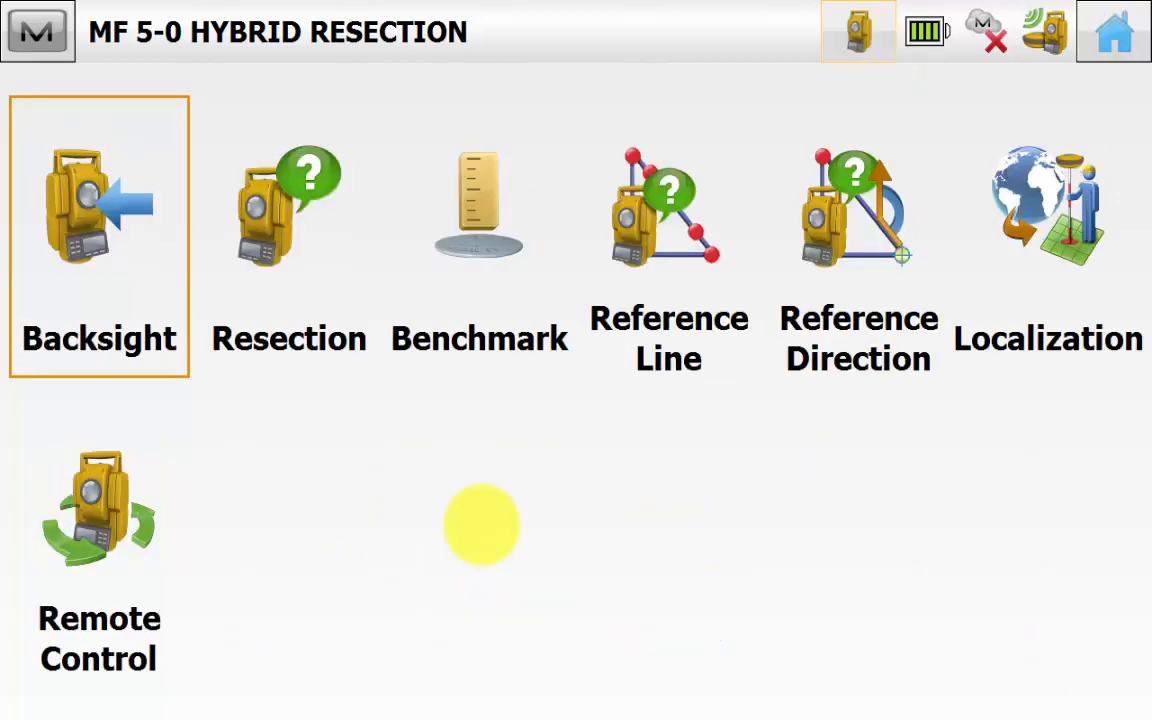
Step: Start a resection with the occupied station named OCC1
{"action": "left_click", "coordinate": [288, 210]}
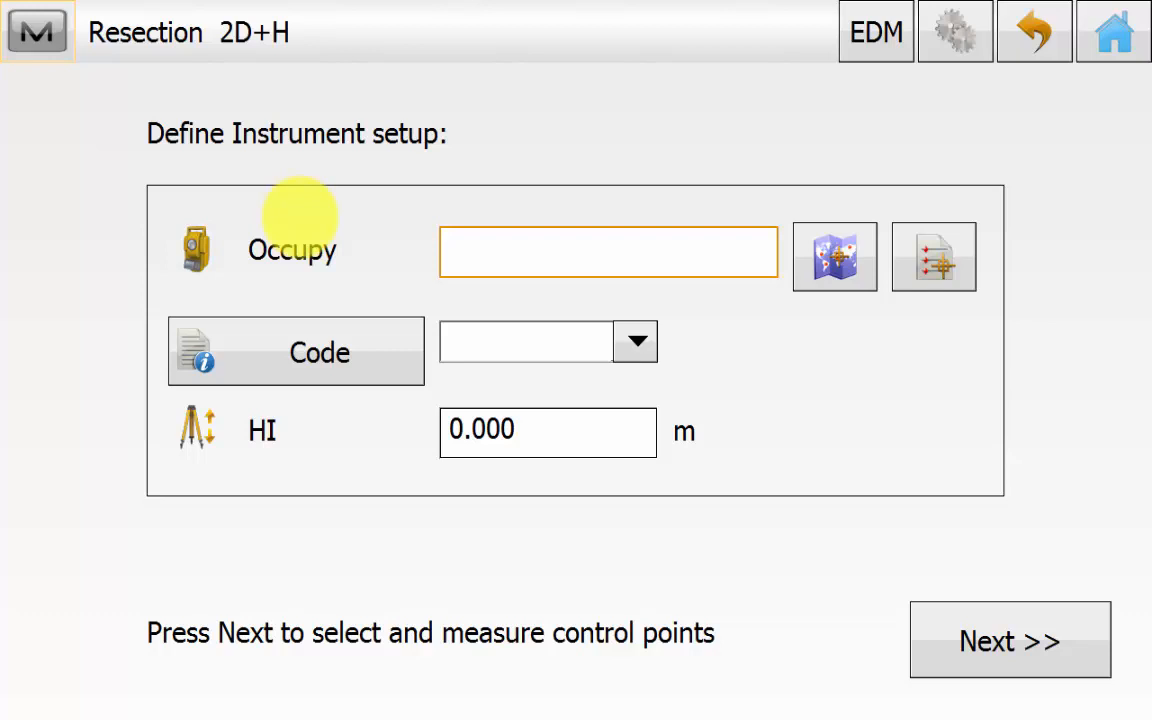
{"action": "left_click", "coordinate": [608, 251]}
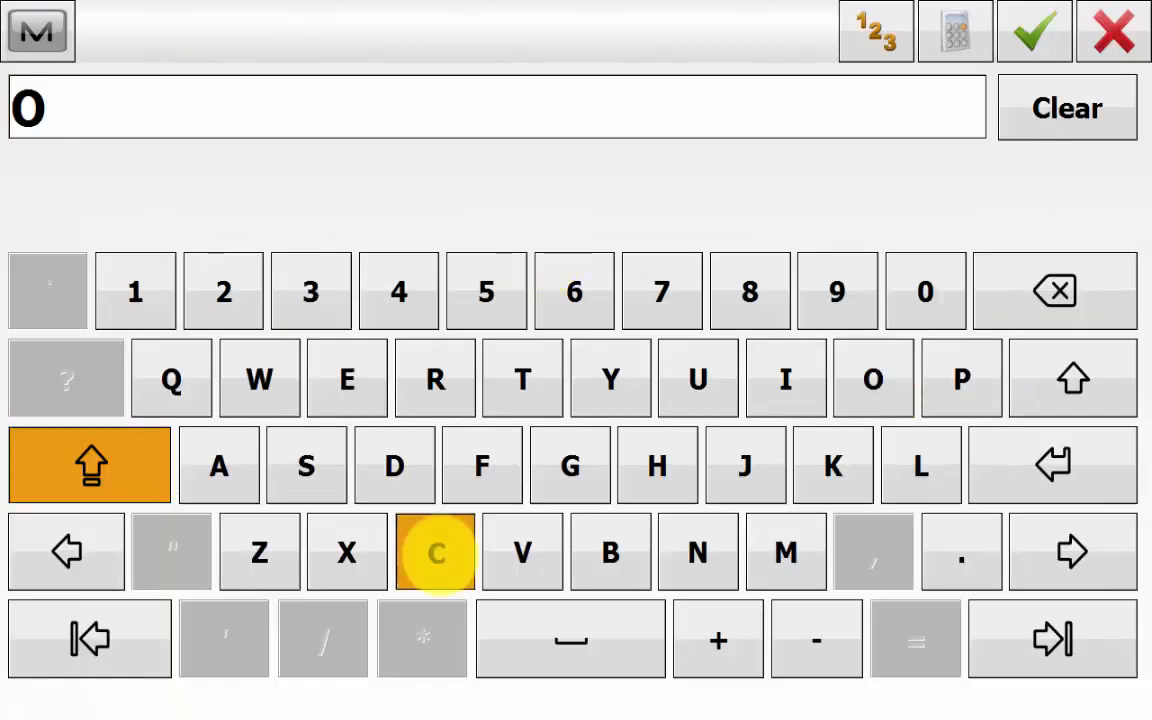
{"action": "left_click", "coordinate": [1033, 31]}
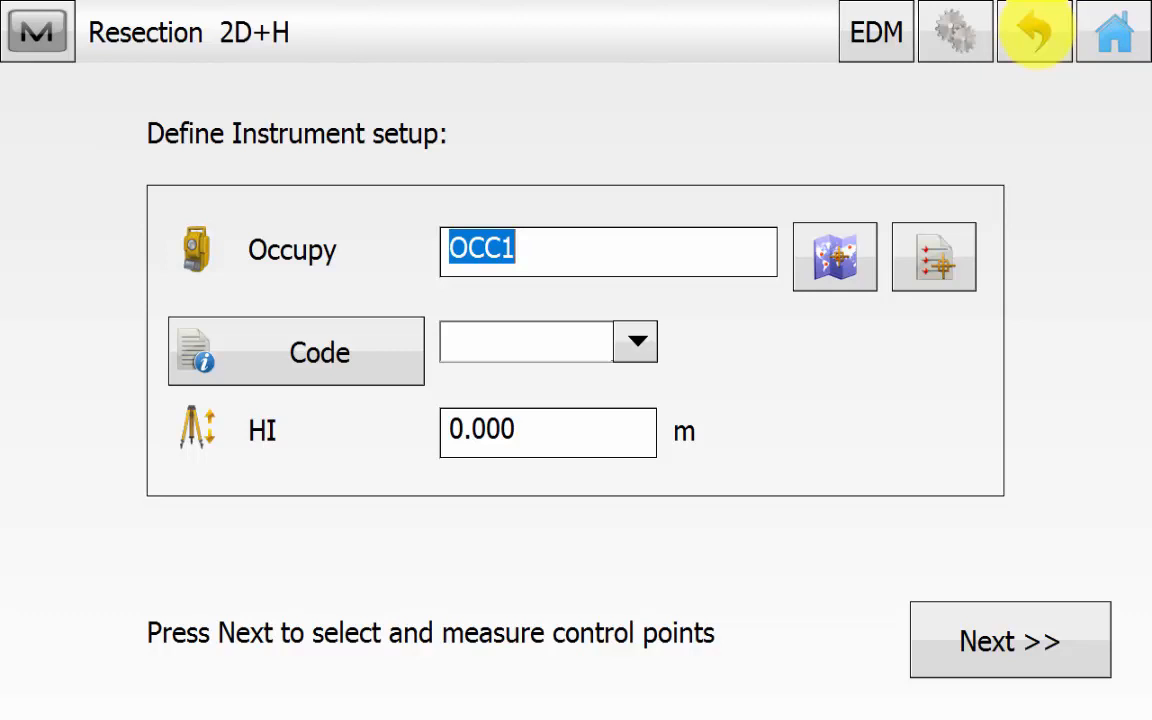
Step: Review and accept the 2D+H Resection Options with default accuracies
{"action": "left_click", "coordinate": [37, 32]}
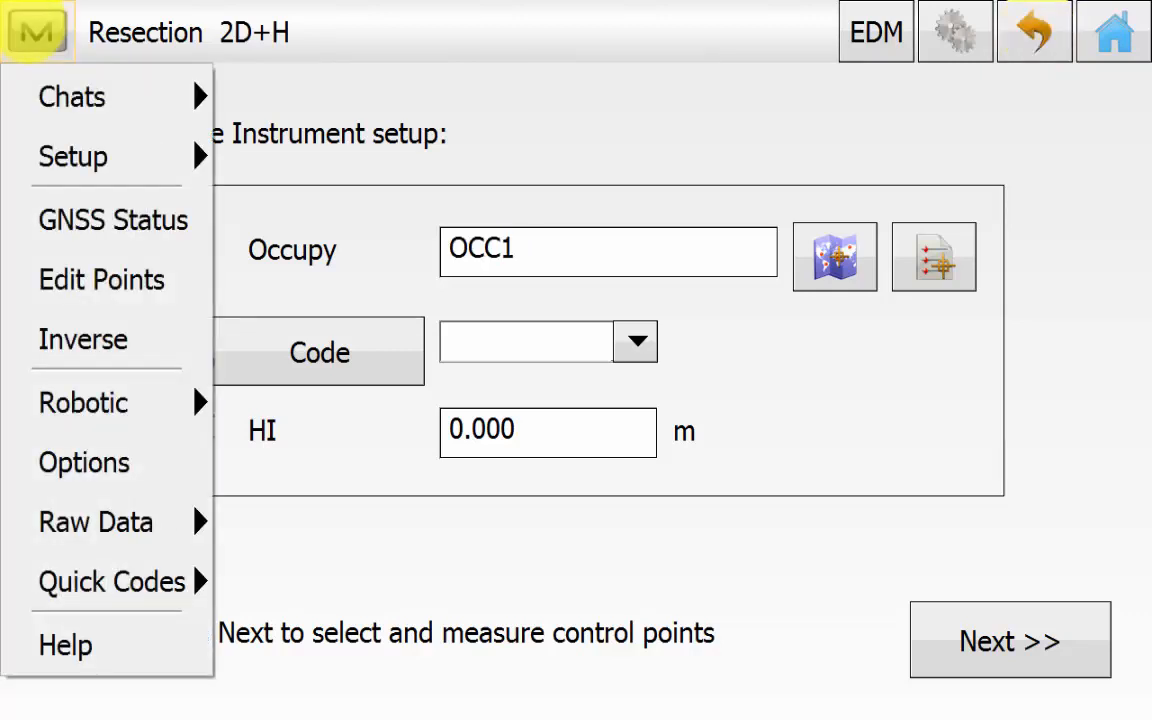
{"action": "left_click", "coordinate": [84, 462]}
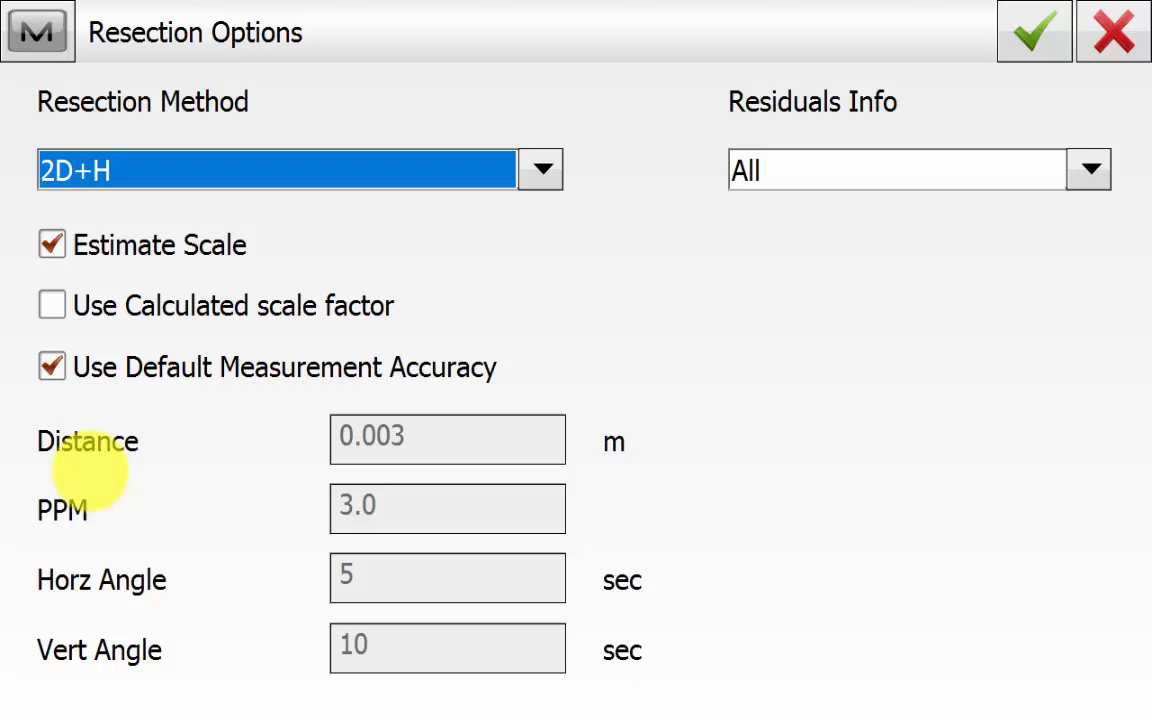
{"action": "left_click", "coordinate": [1034, 31]}
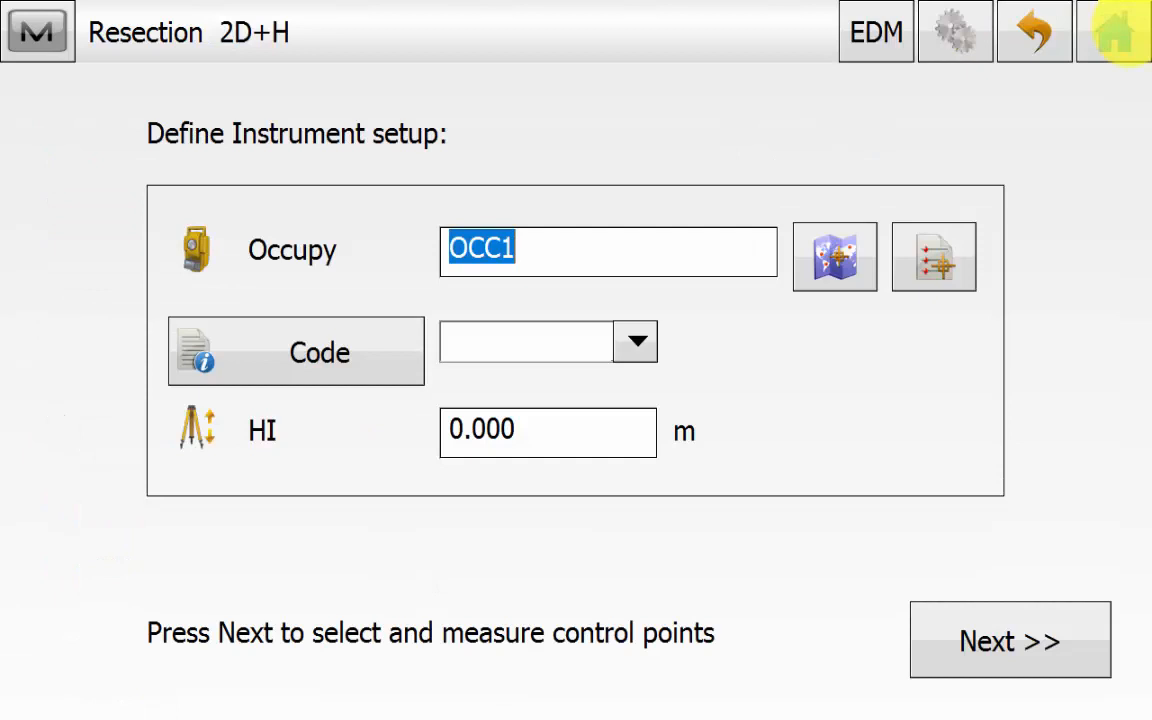
{"action": "left_click", "coordinate": [37, 32]}
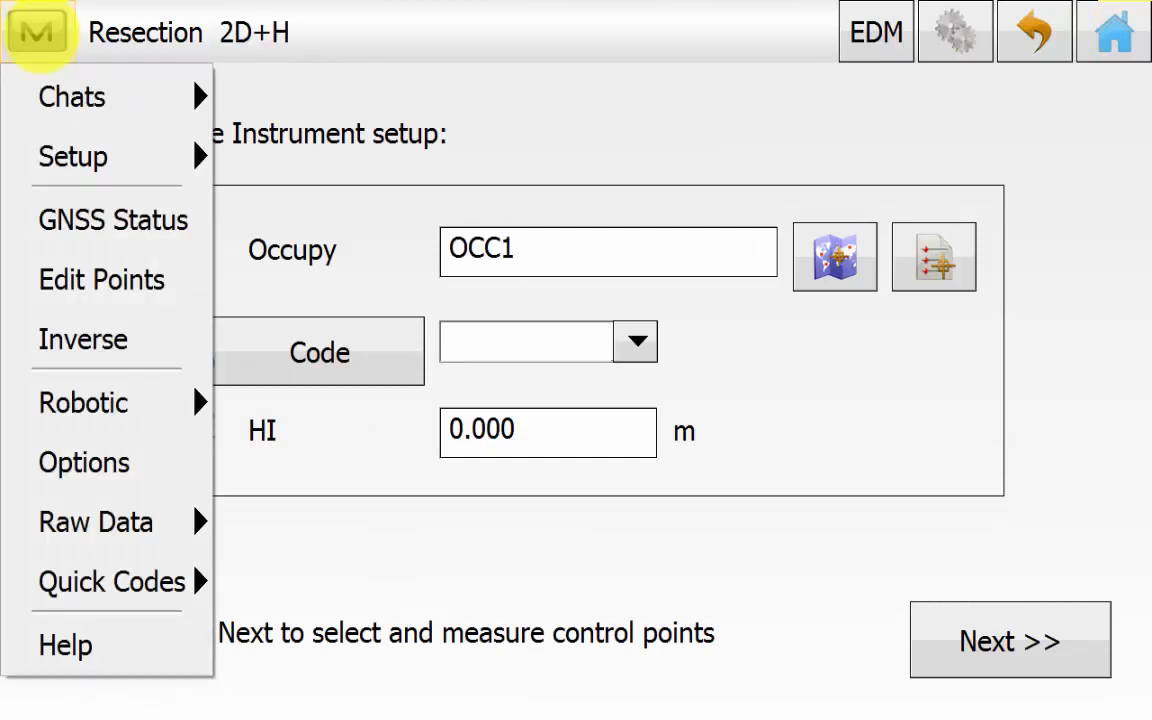
{"action": "left_click", "coordinate": [72, 156]}
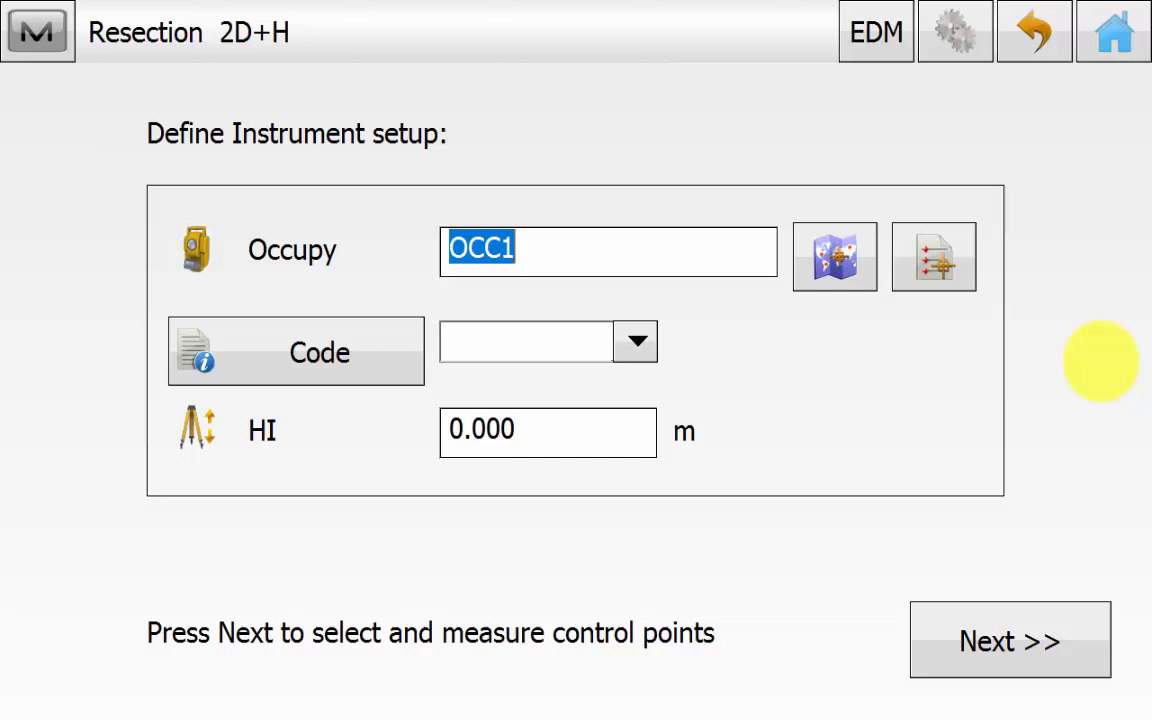
Step: Enter the instrument height and set control point 1 as the first resection point
{"action": "left_click", "coordinate": [1009, 640]}
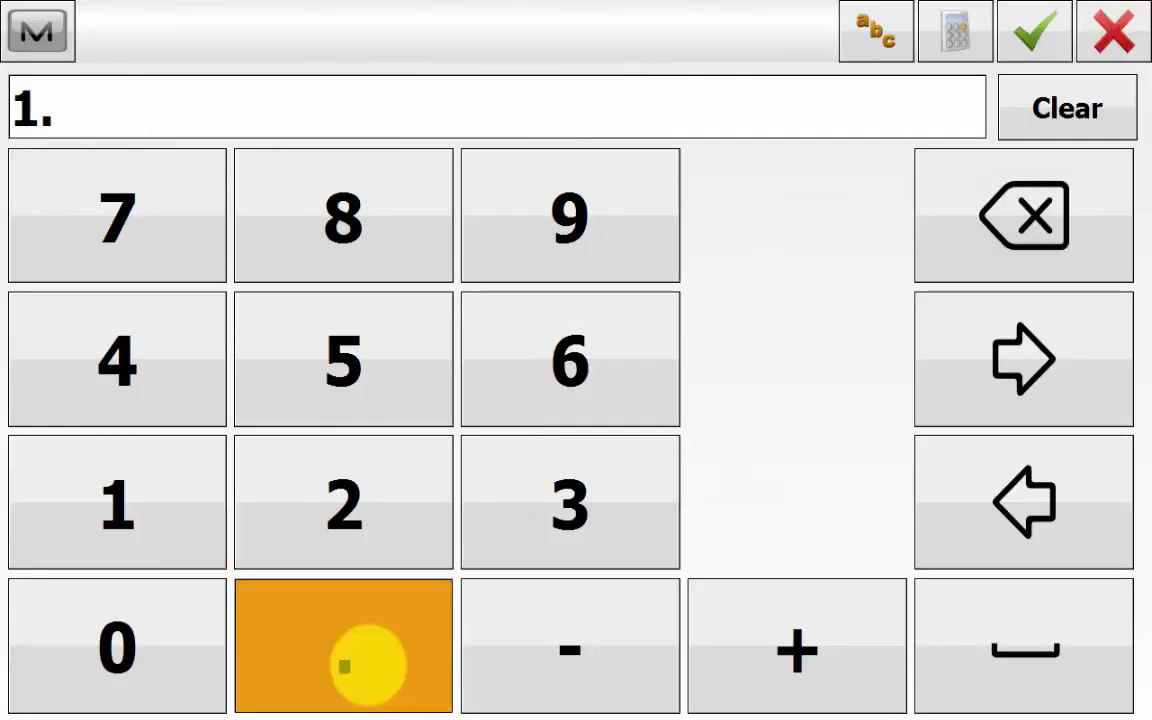
{"action": "left_click", "coordinate": [1033, 31]}
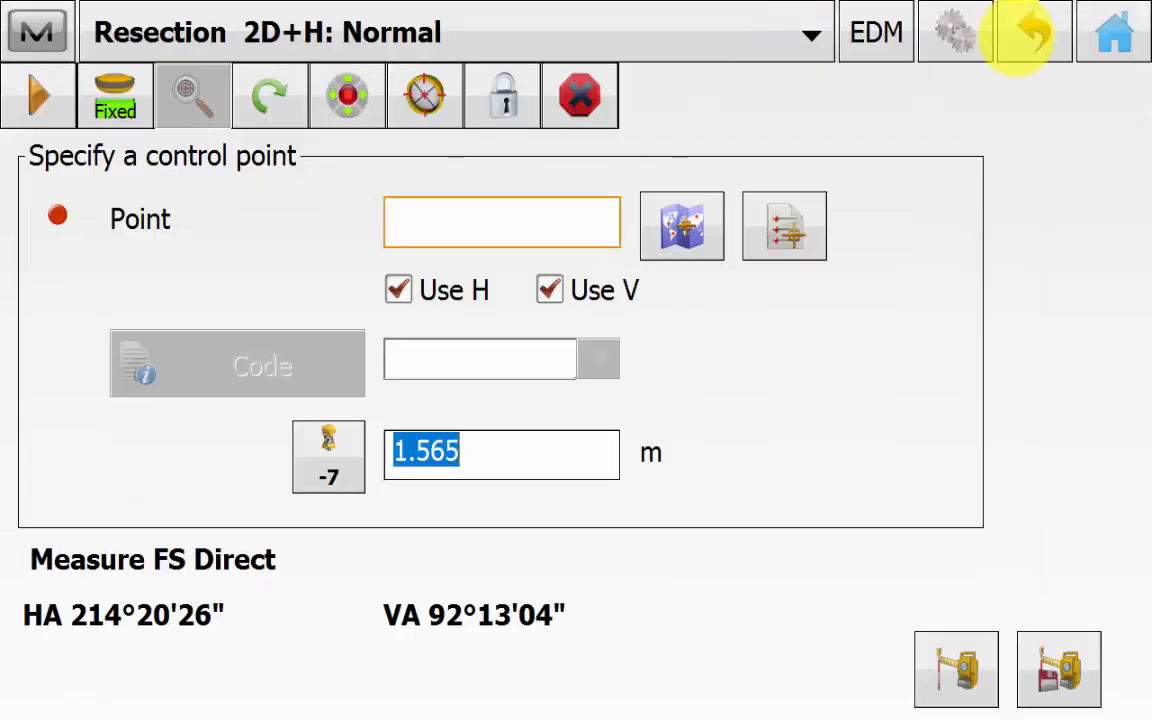
{"action": "left_click", "coordinate": [501, 221]}
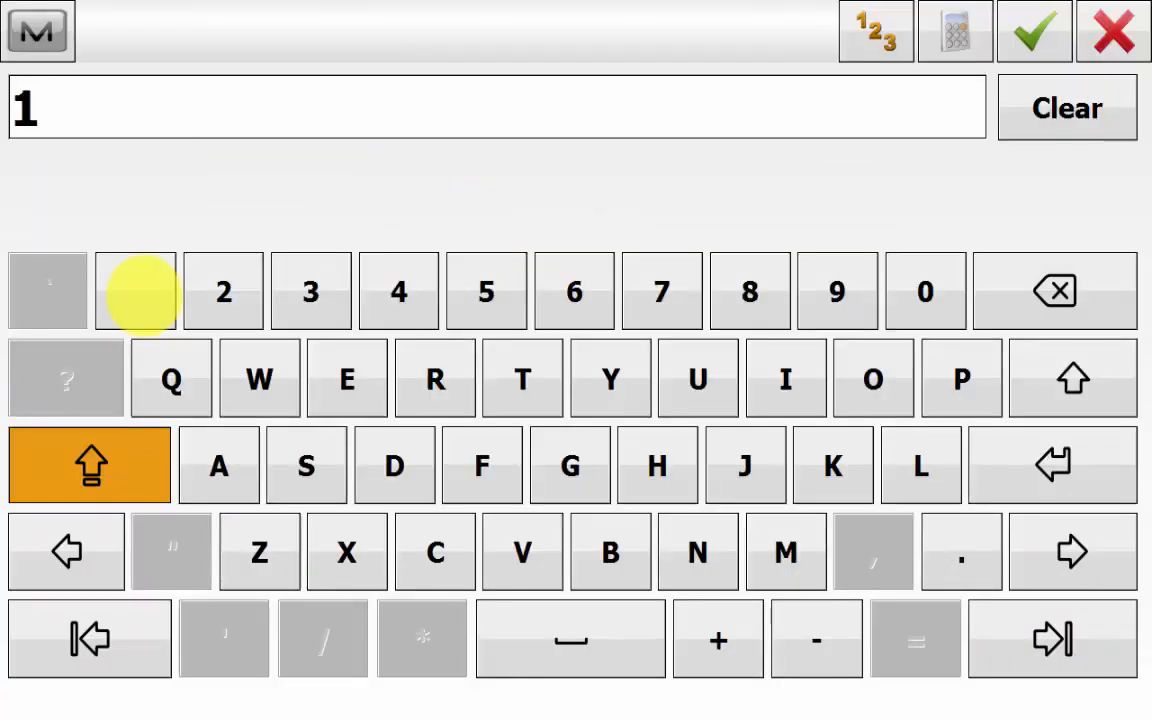
{"action": "left_click", "coordinate": [1034, 31]}
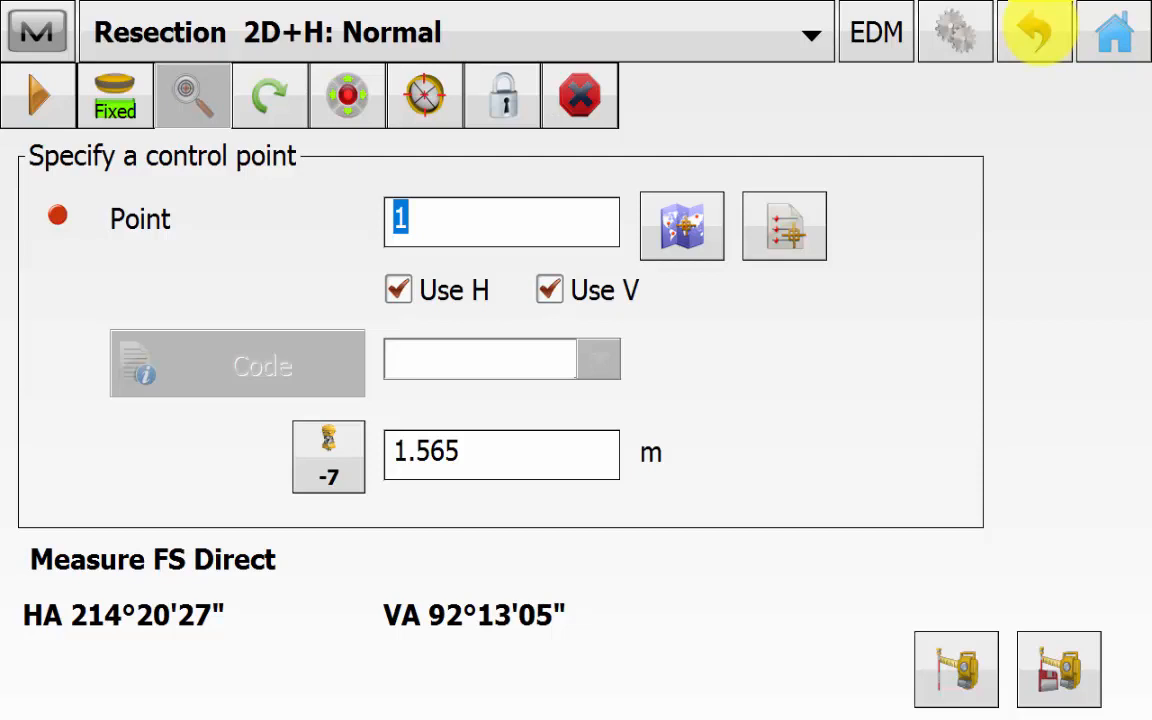
Step: Set a 1.565 m target height and accept the survey measurement settings
{"action": "left_click", "coordinate": [502, 94]}
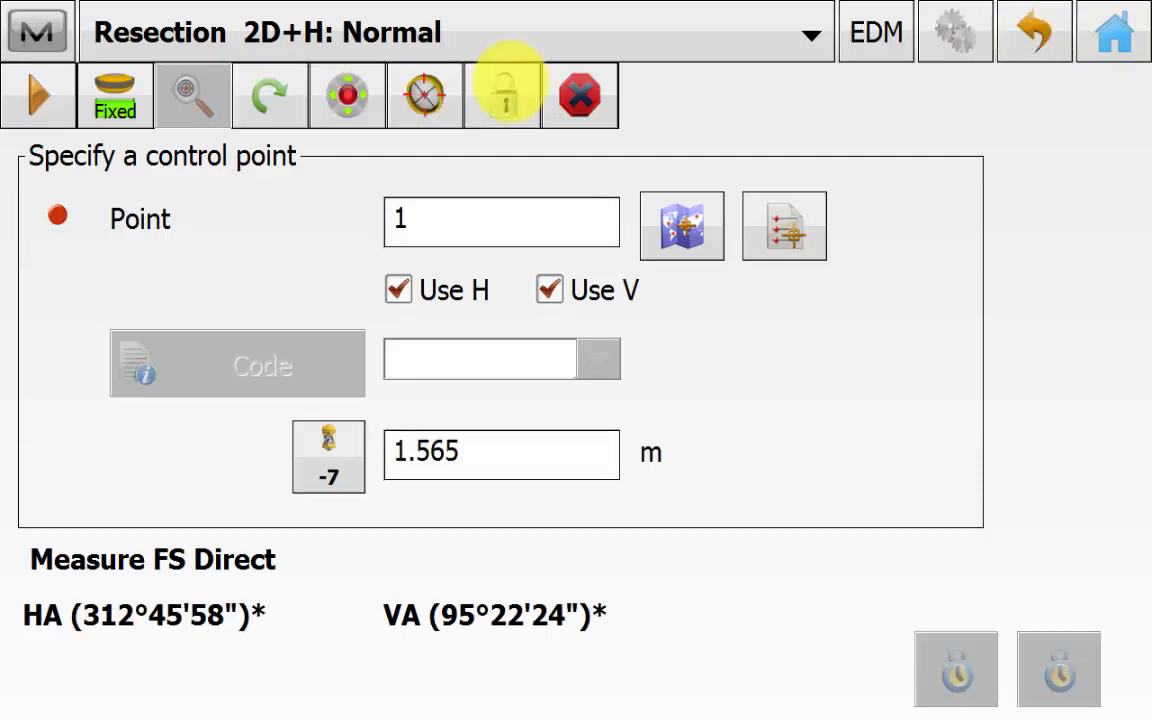
{"action": "left_click", "coordinate": [502, 95]}
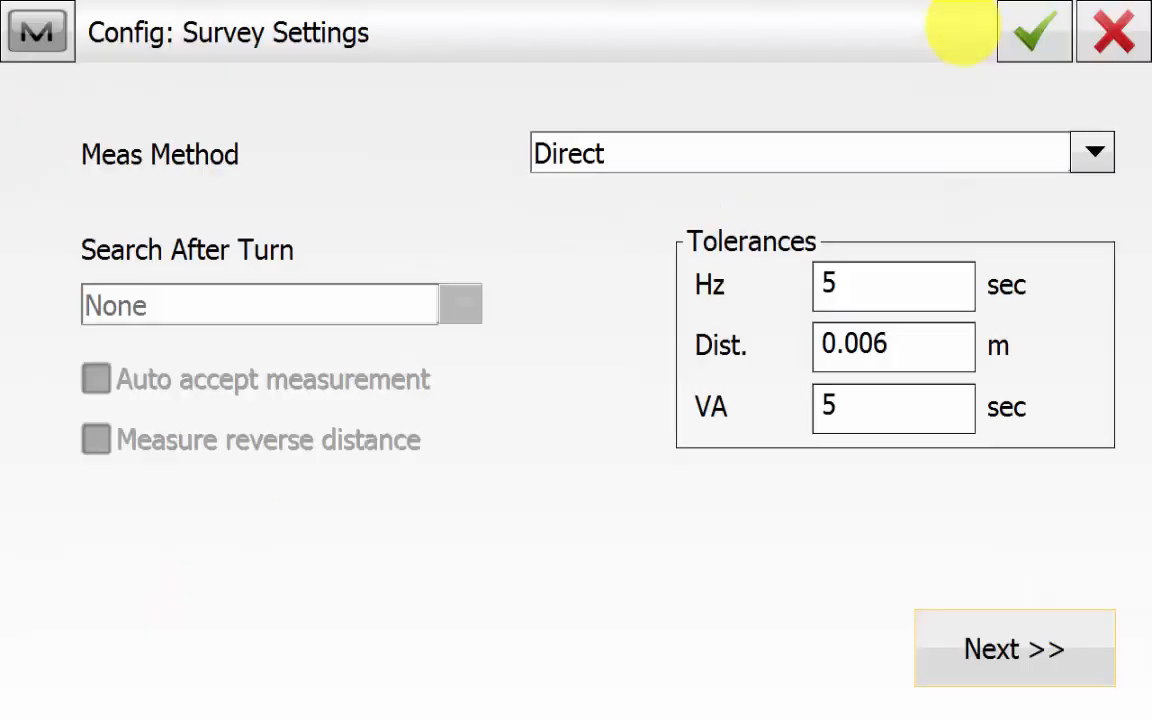
{"action": "left_click", "coordinate": [1014, 648]}
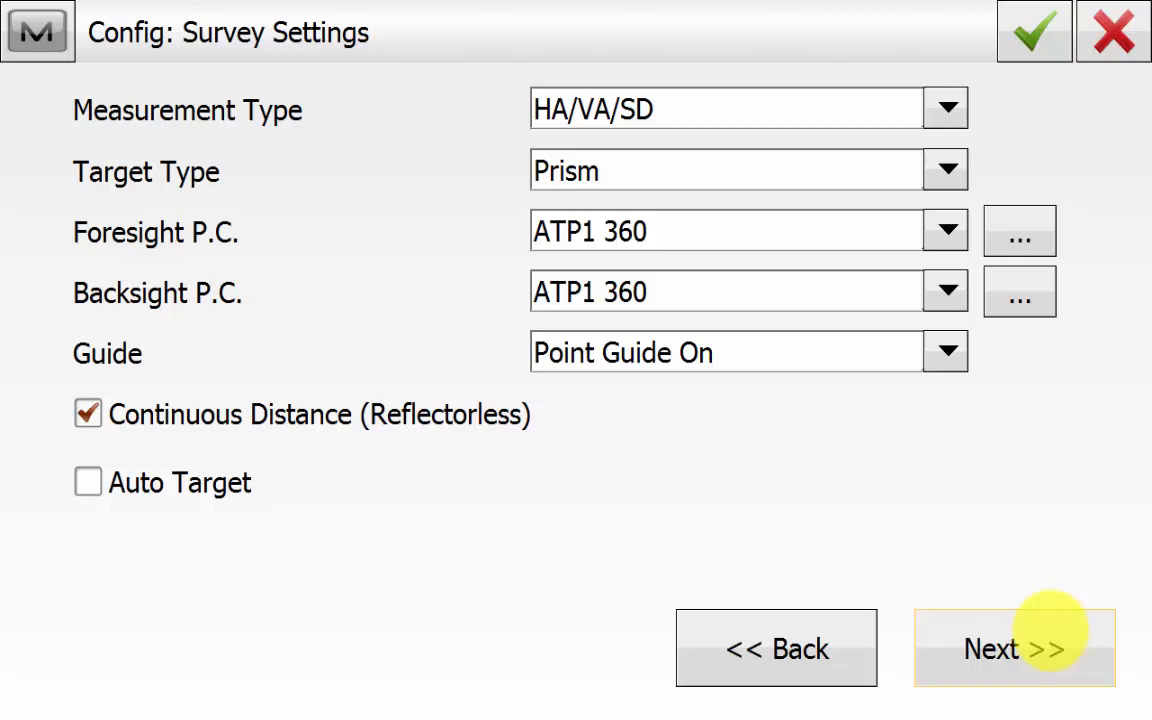
Step: Continue past Survey Settings and keep the ATP1 360 prism in Edit Prisms
{"action": "left_click", "coordinate": [1019, 230]}
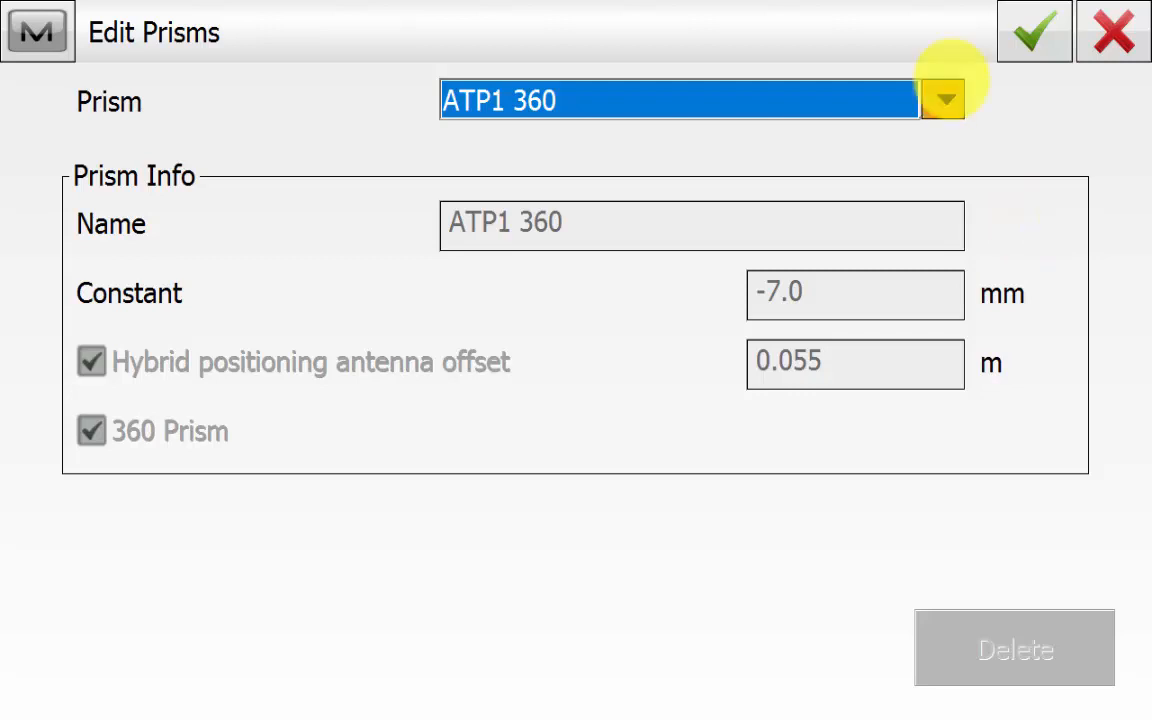
{"action": "left_click", "coordinate": [941, 98]}
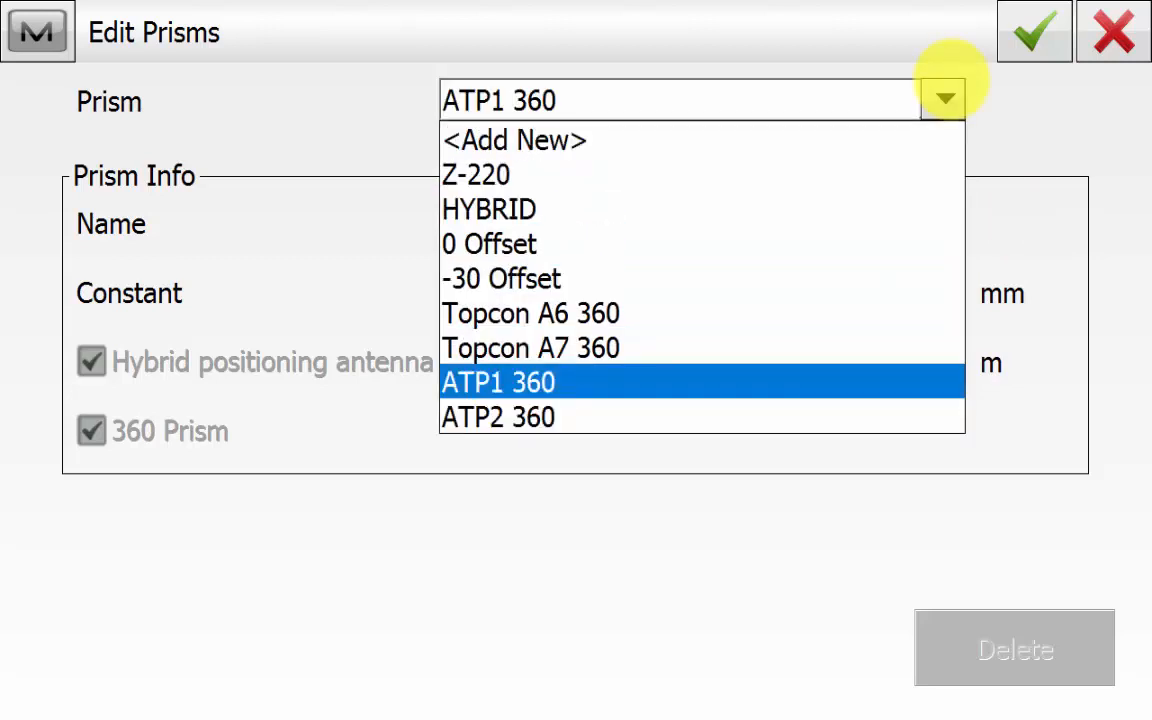
{"action": "left_click", "coordinate": [497, 382]}
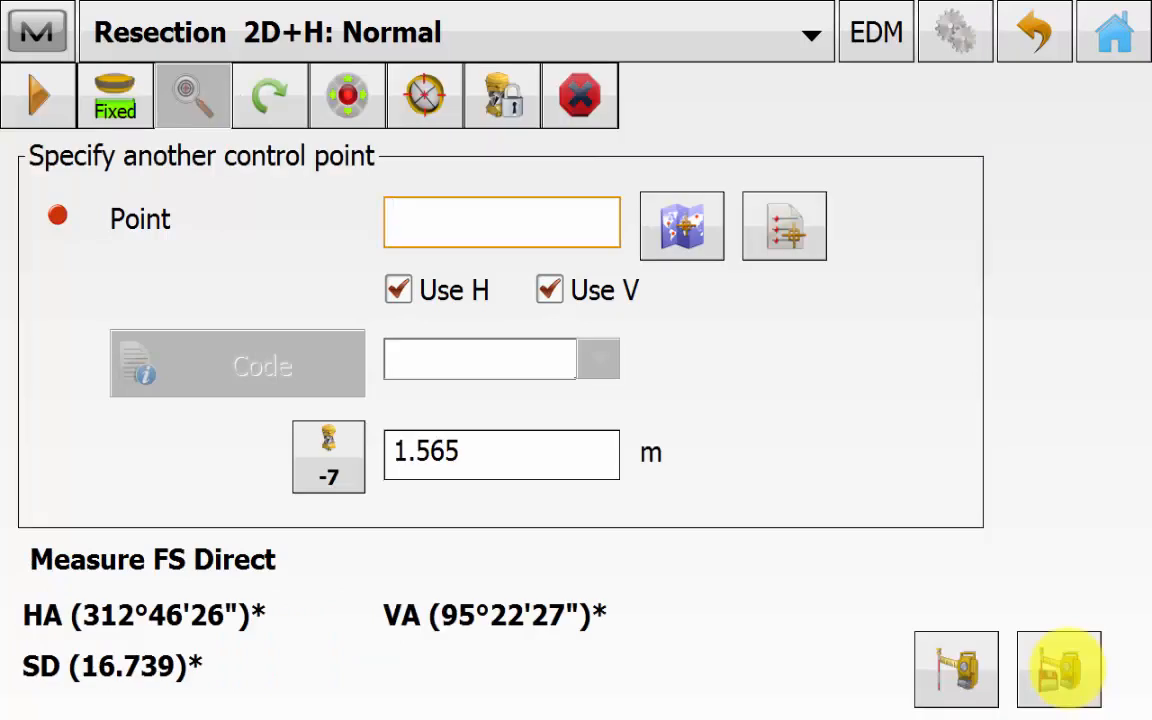
Step: Enter control point 2 and store its GPS-measured position
{"action": "left_click", "coordinate": [500, 221]}
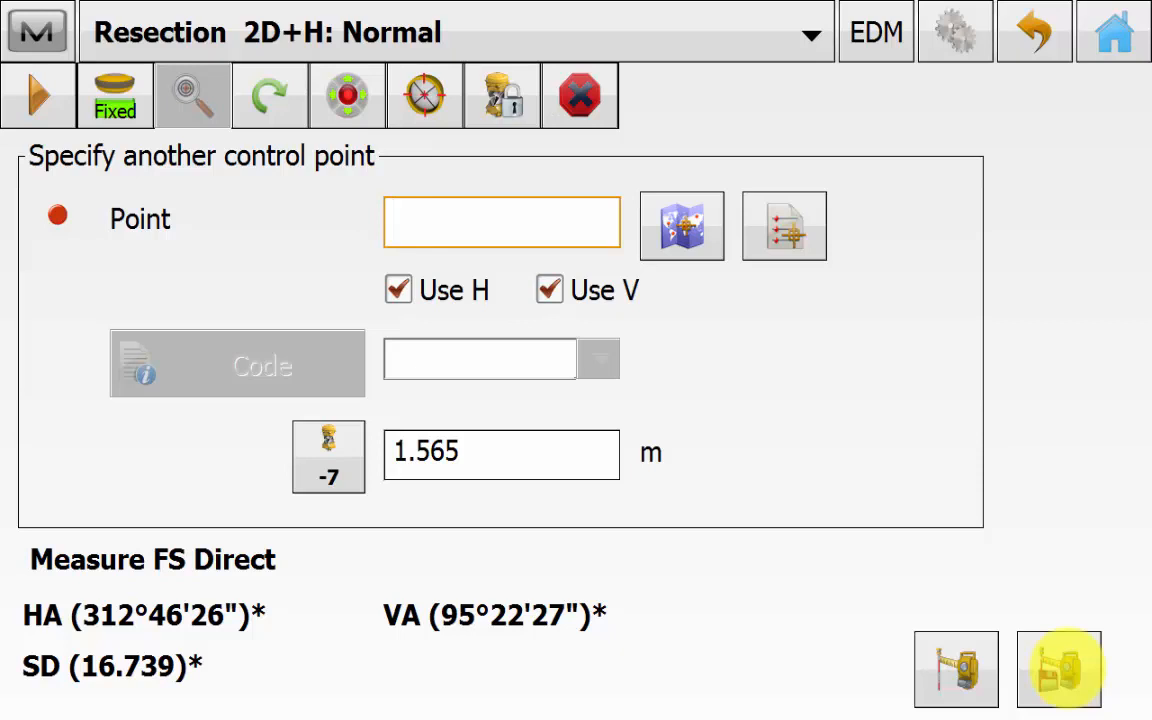
{"action": "left_click", "coordinate": [501, 221]}
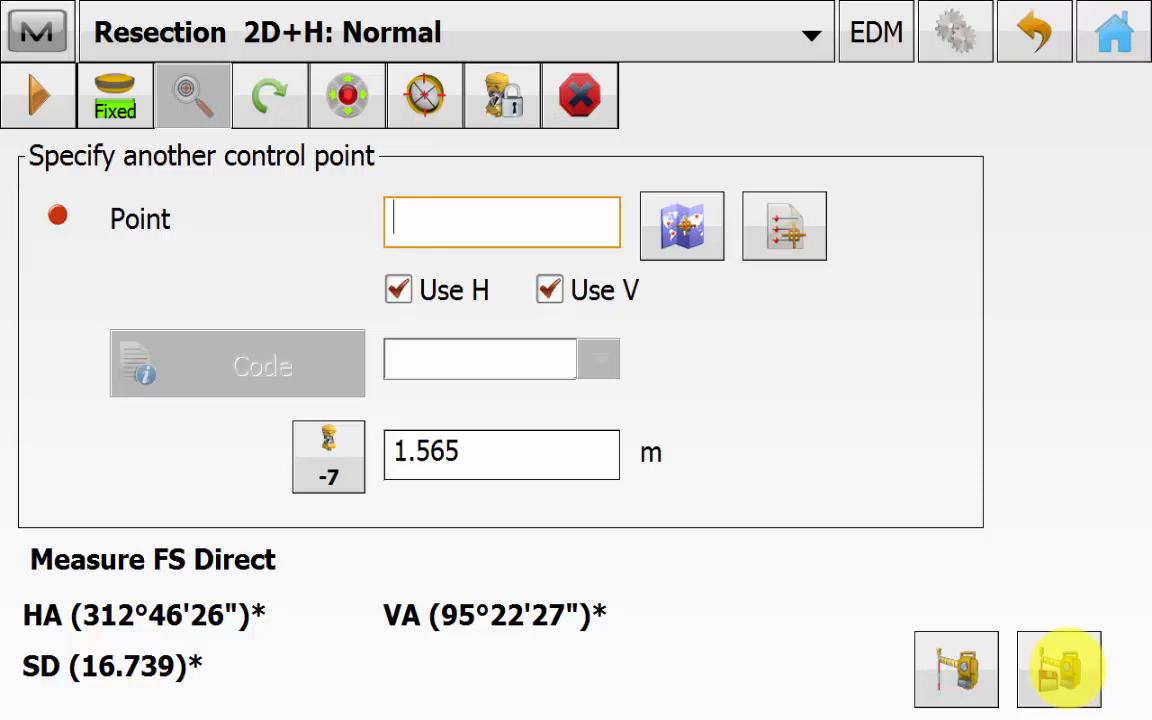
{"action": "left_click", "coordinate": [501, 221]}
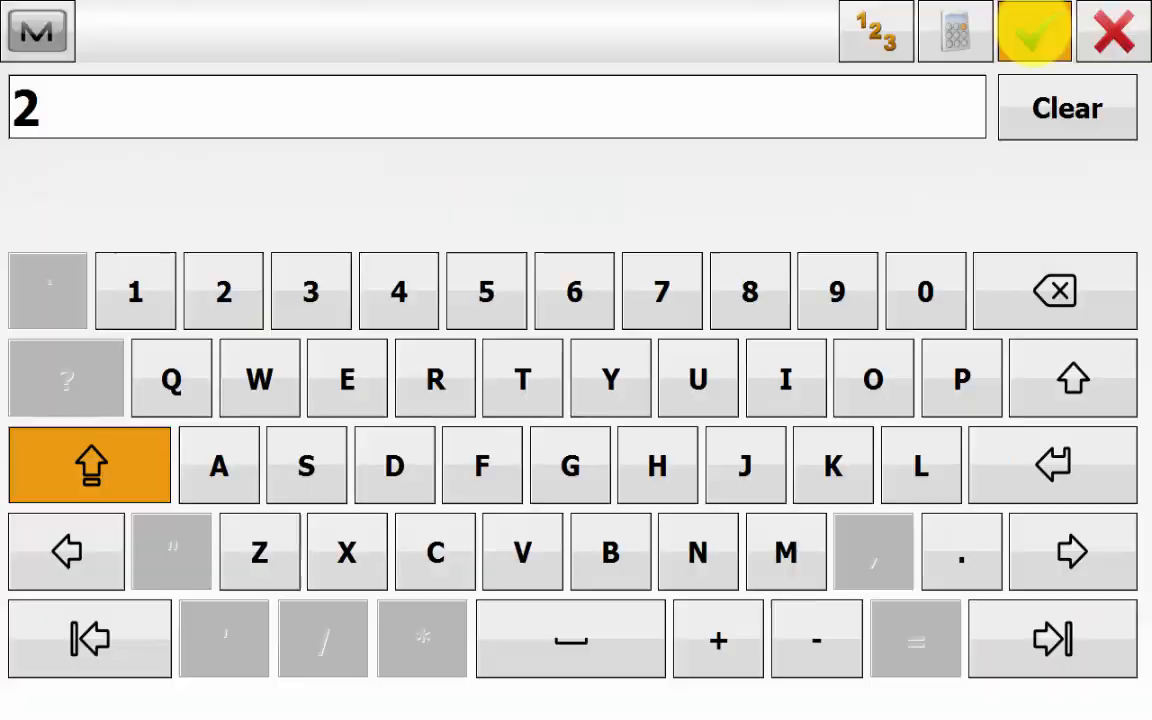
{"action": "left_click", "coordinate": [1033, 31]}
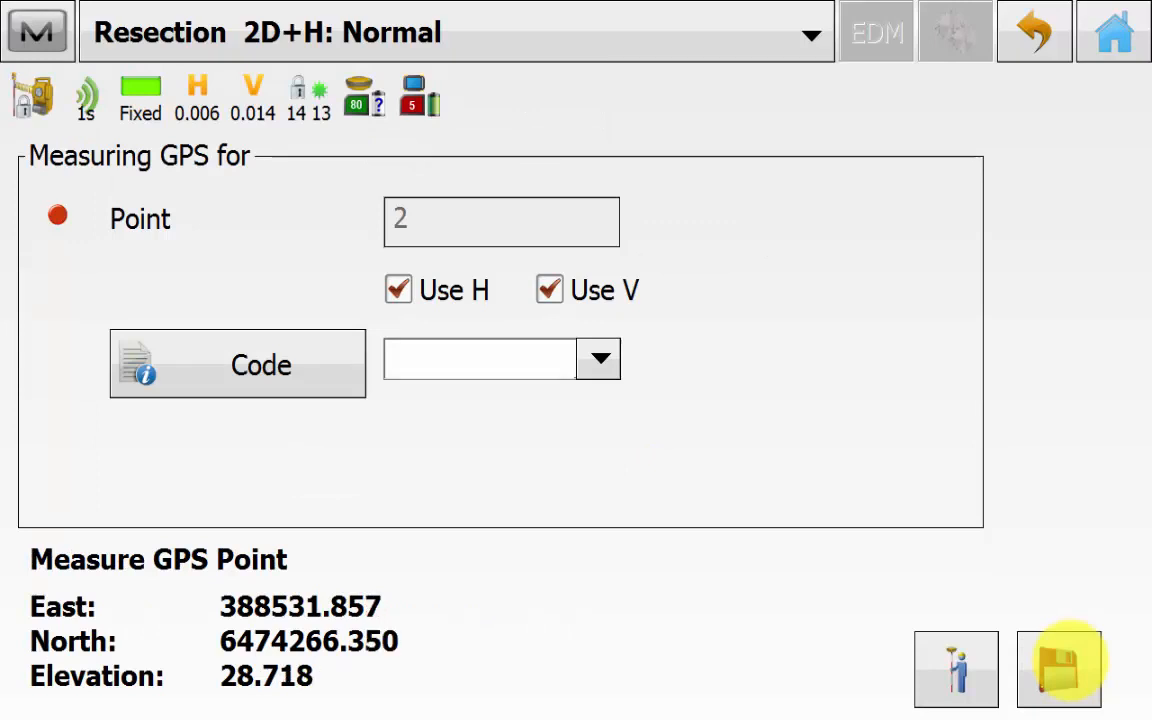
{"action": "left_click", "coordinate": [1058, 668]}
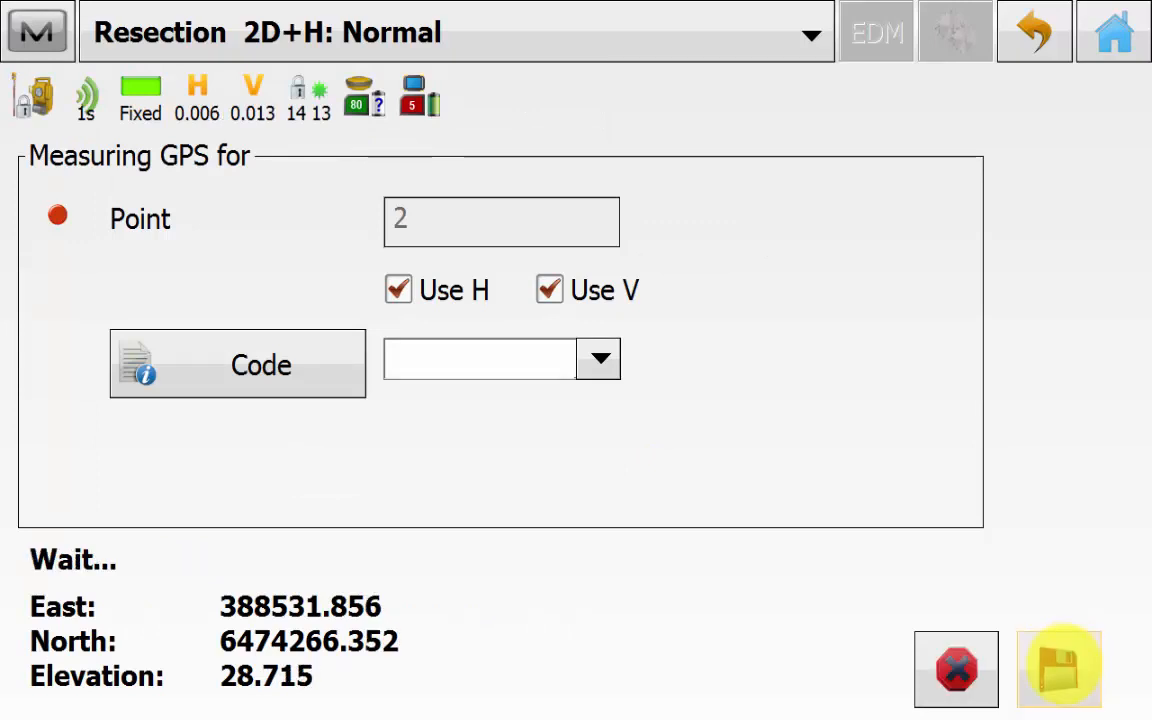
{"action": "left_click", "coordinate": [1059, 668]}
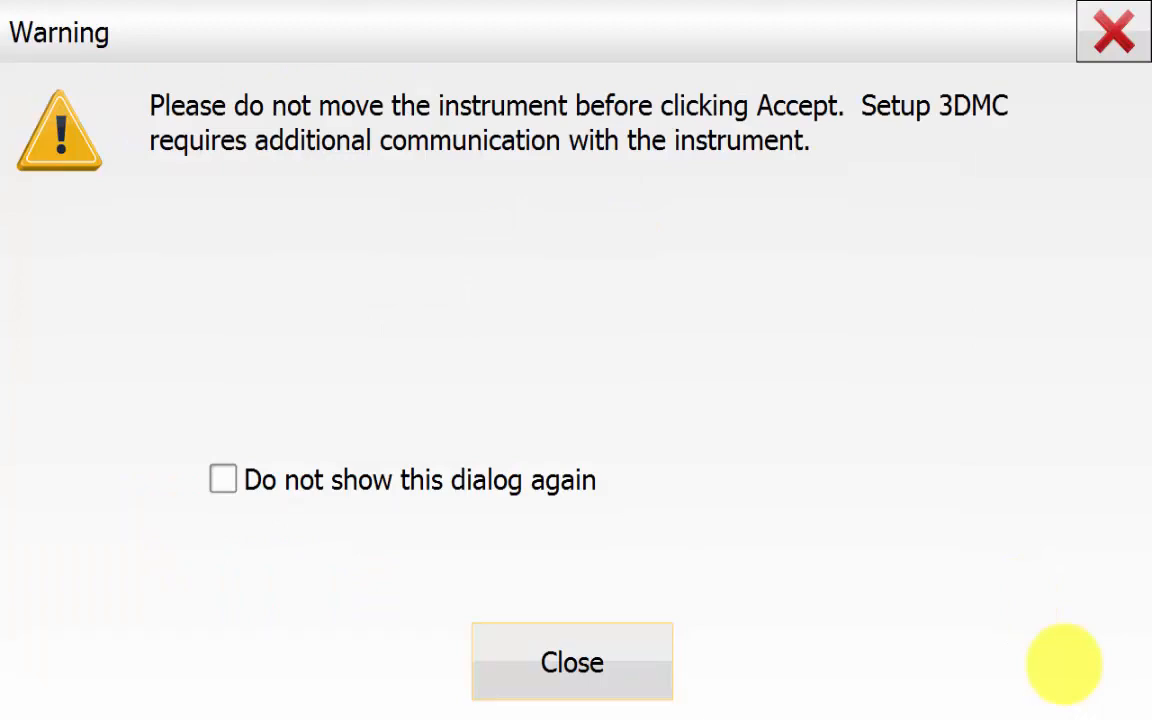
Step: Dismiss the move warning, tick point 2 as backsight, and accept the resection results
{"action": "left_click", "coordinate": [572, 662]}
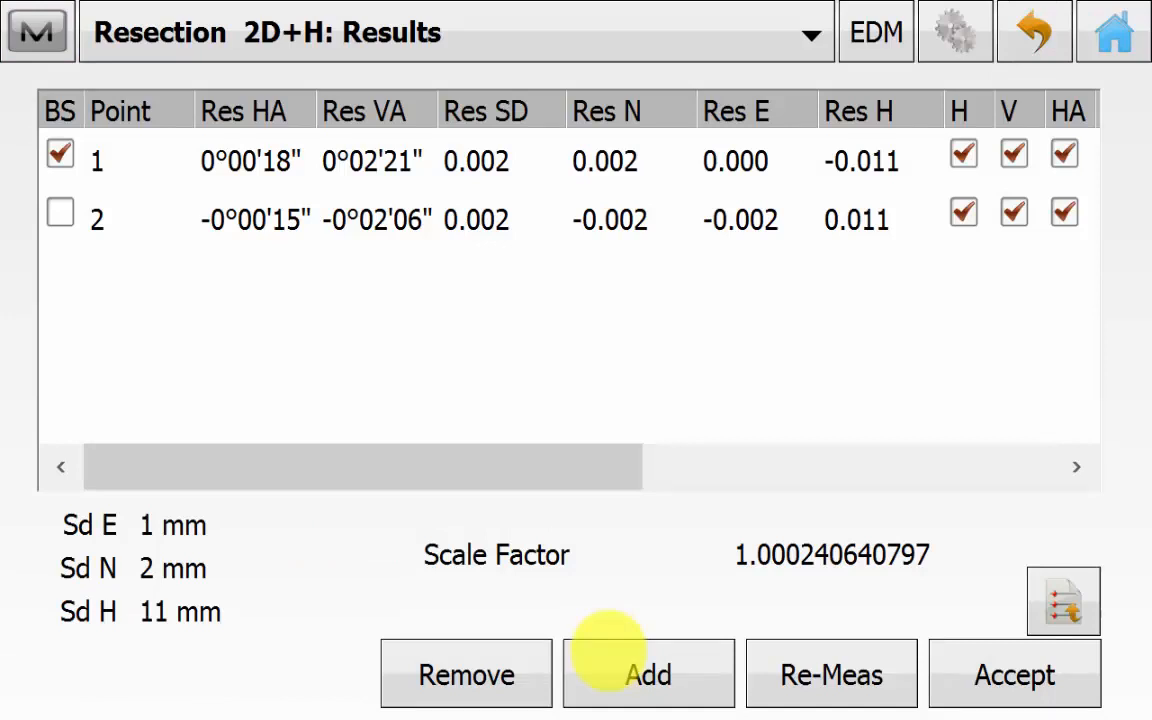
{"action": "left_click", "coordinate": [59, 213]}
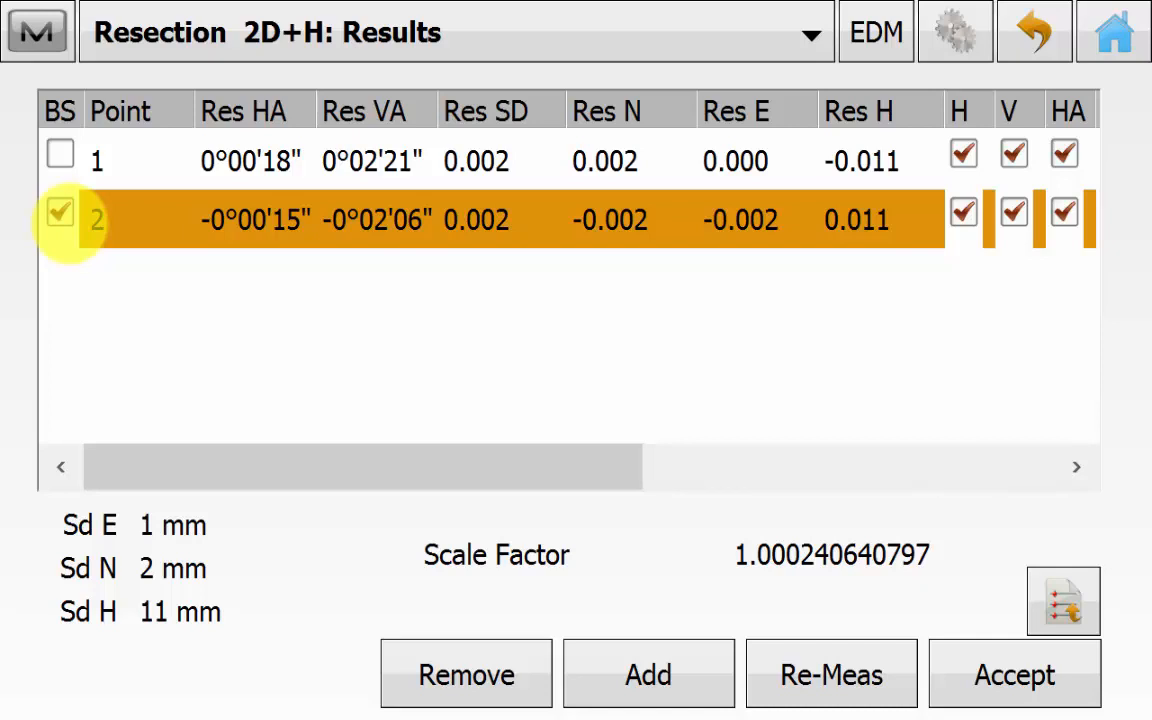
{"action": "left_click", "coordinate": [1013, 674]}
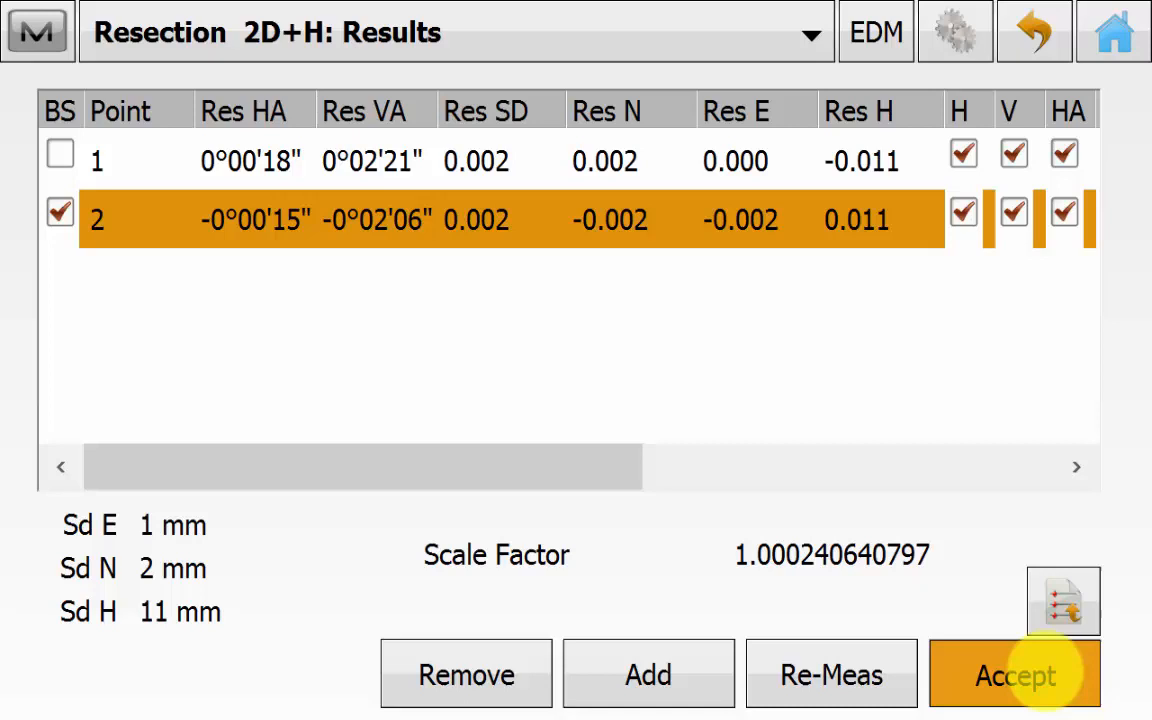
{"action": "left_click", "coordinate": [1013, 674]}
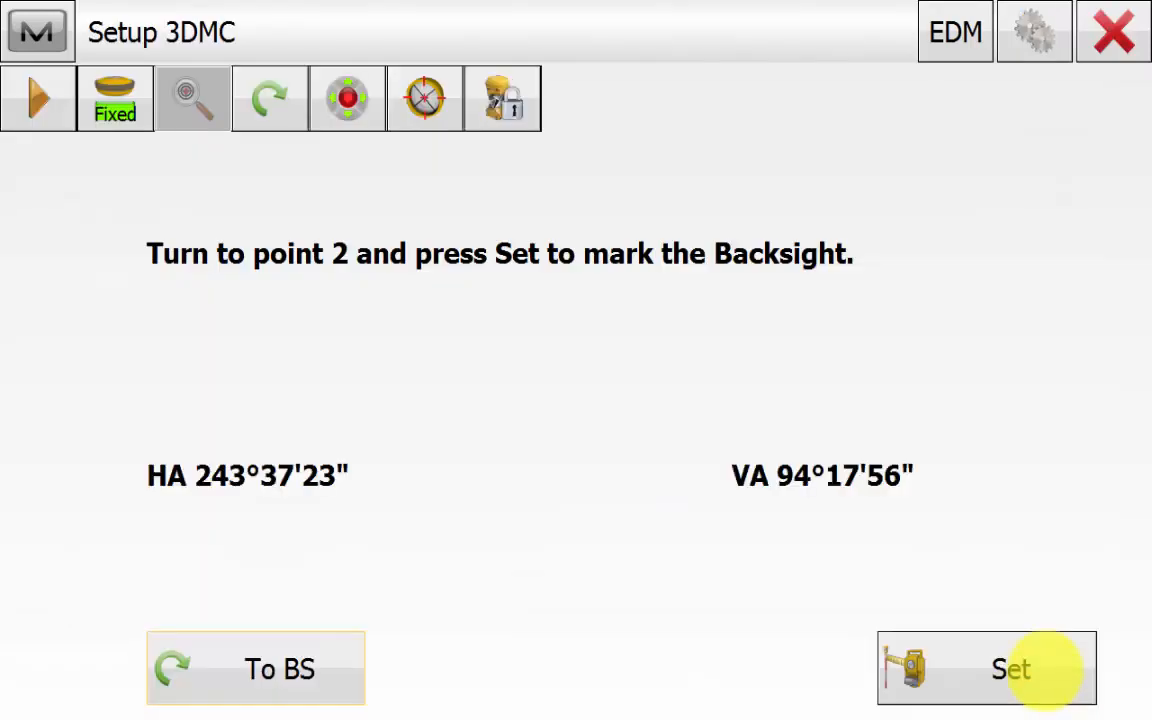
Step: Set and confirm the backsight on point 2 on the Setup 3DMC screen
{"action": "left_click", "coordinate": [986, 668]}
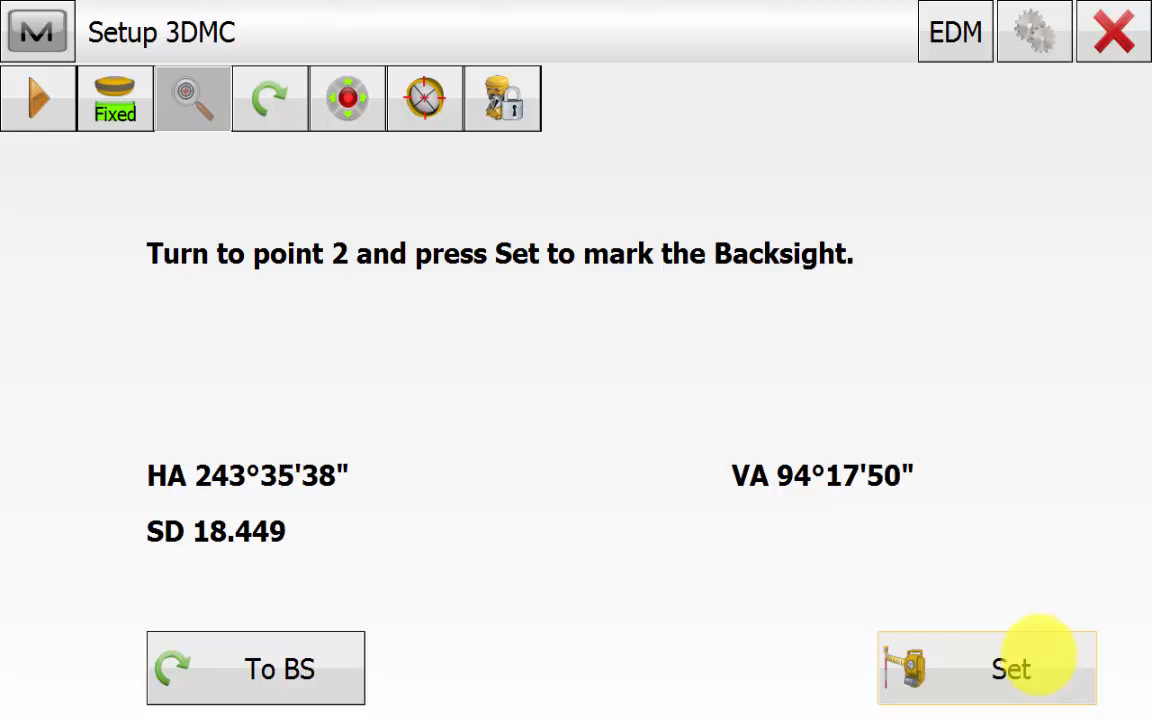
{"action": "left_click", "coordinate": [1010, 668]}
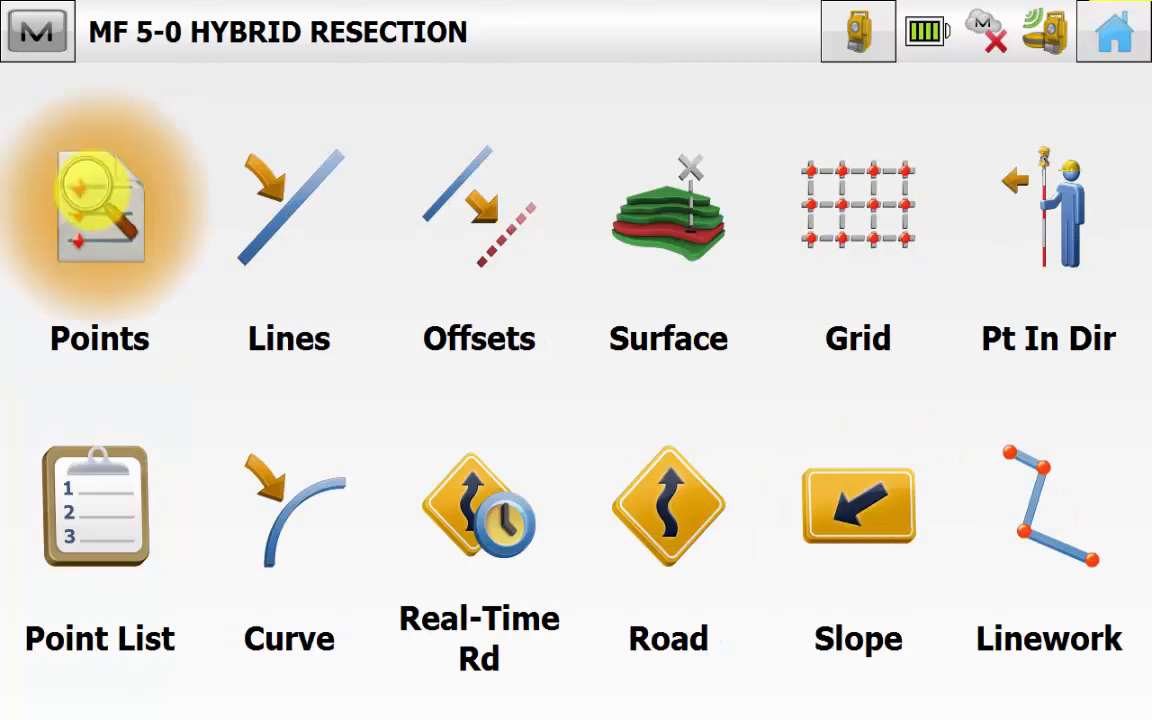
Step: Stake out point 1, switching the stake map to hybrid GPS positioning
{"action": "left_click", "coordinate": [99, 207]}
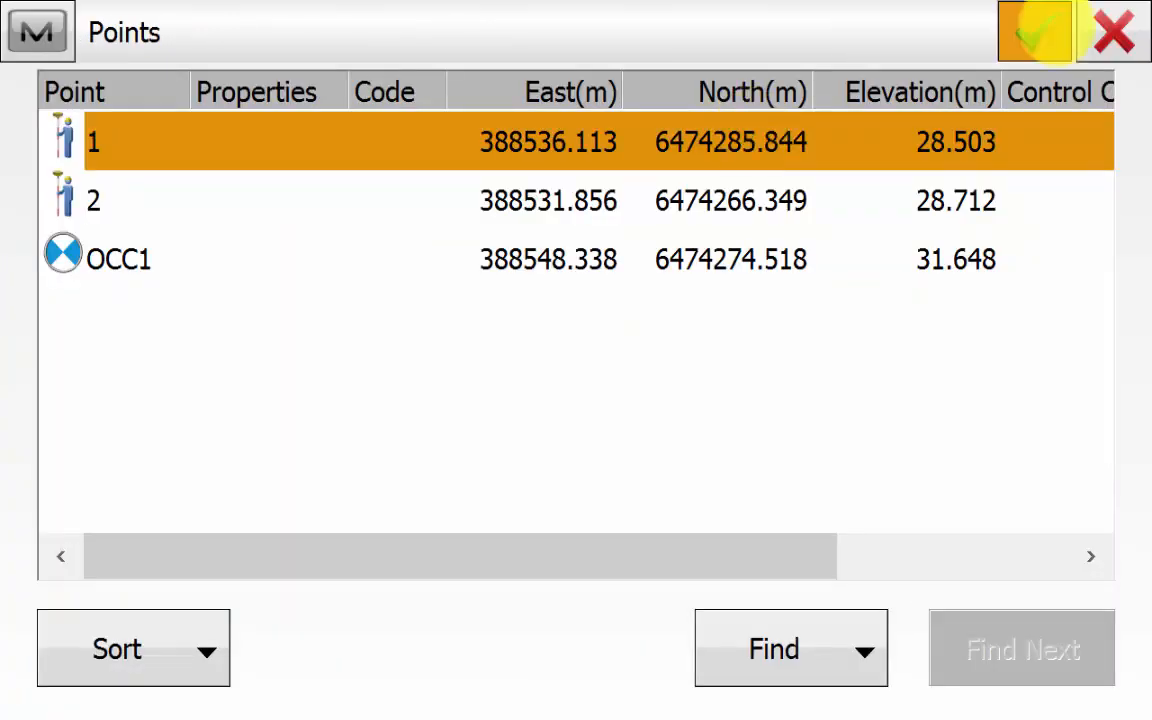
{"action": "left_click", "coordinate": [1034, 32]}
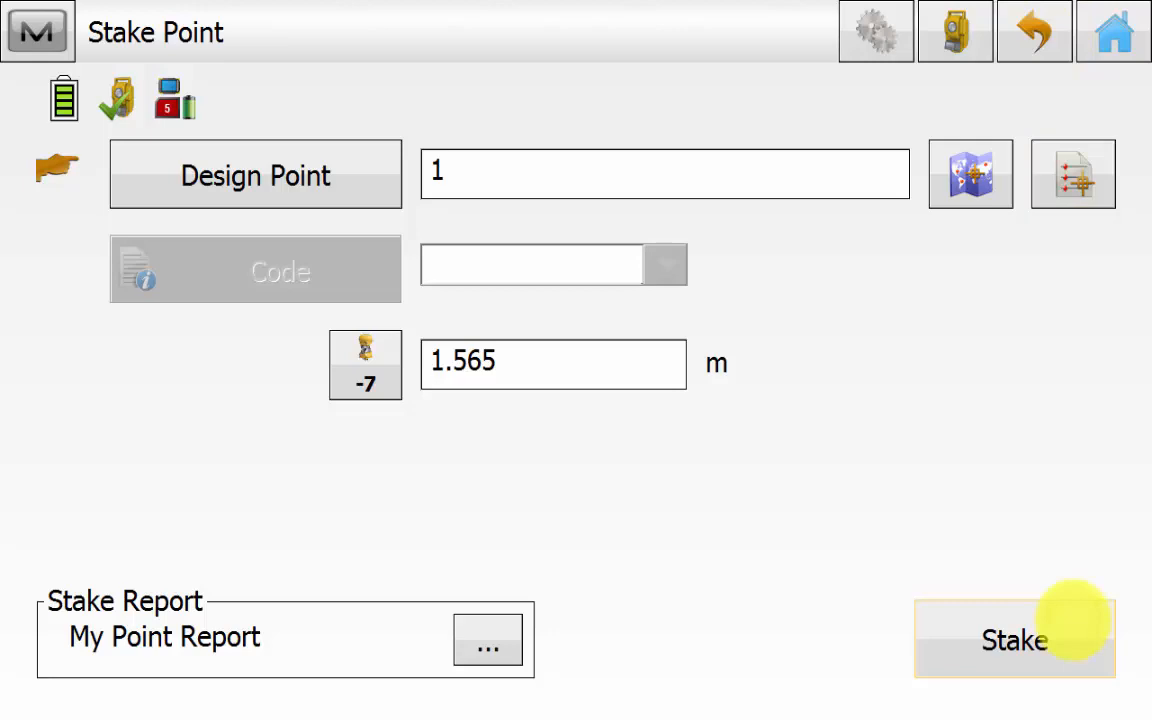
{"action": "left_click", "coordinate": [1013, 640]}
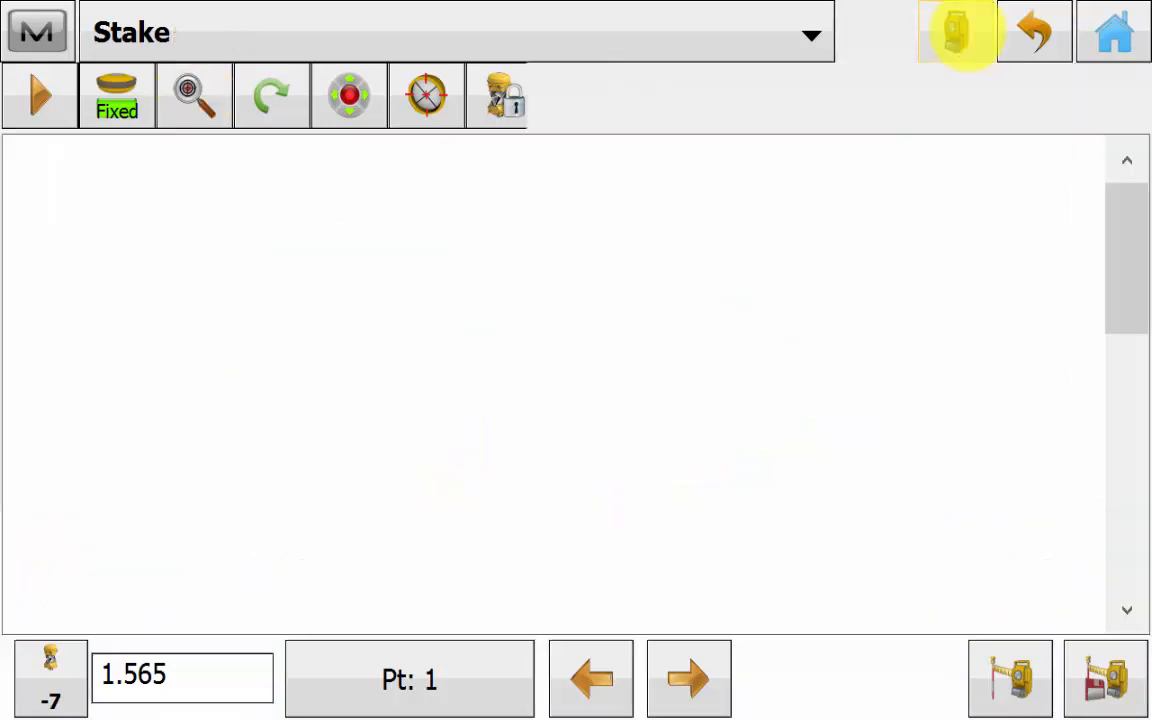
{"action": "left_click", "coordinate": [954, 32]}
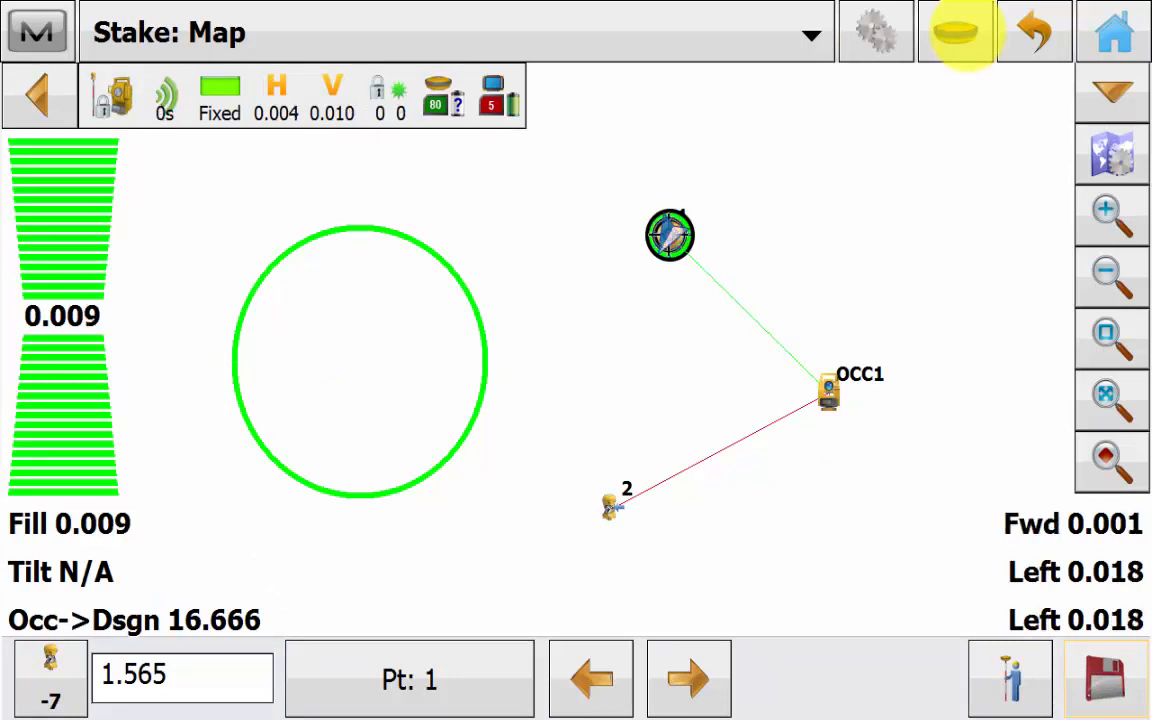
{"action": "left_click", "coordinate": [957, 32]}
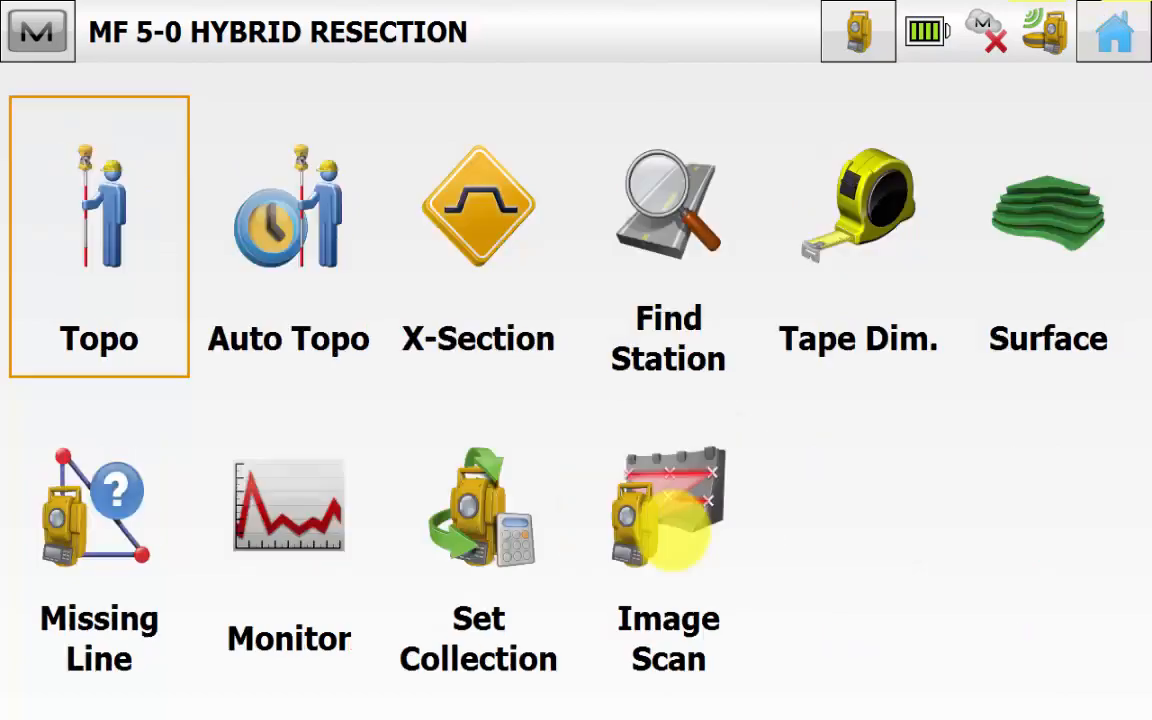
Step: Measure a Topo sideshot to the prism from the new station, then return to the main menu
{"action": "left_click", "coordinate": [99, 238]}
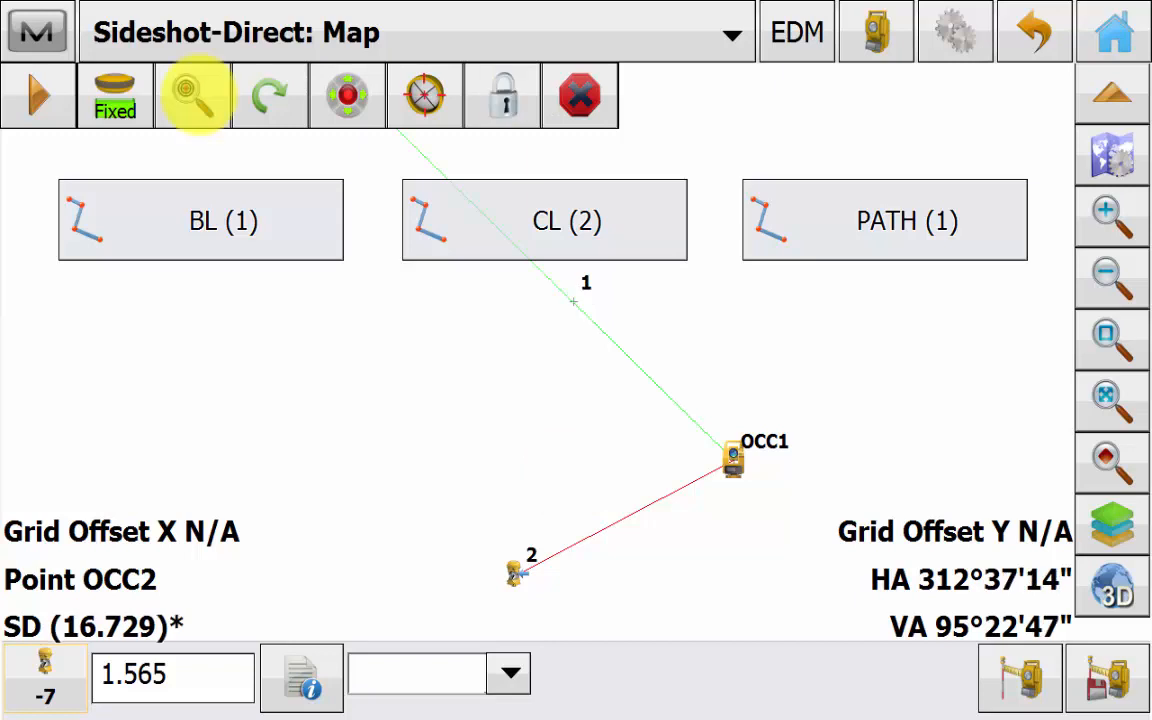
{"action": "left_click", "coordinate": [192, 95]}
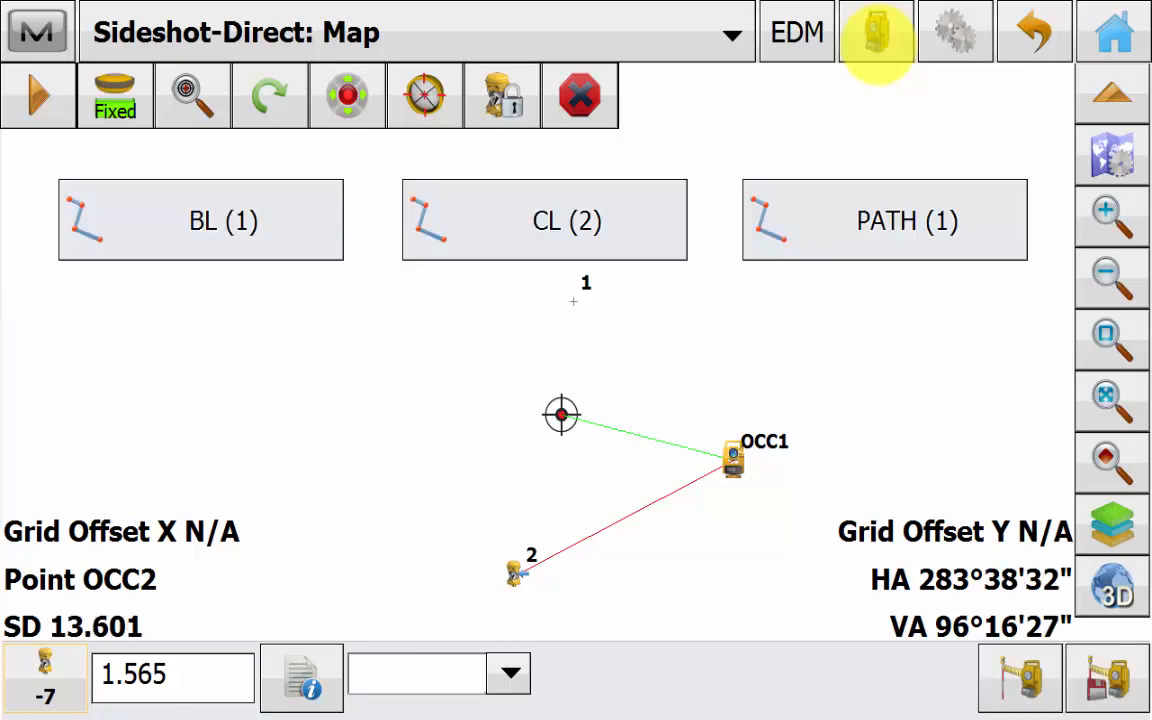
{"action": "left_click", "coordinate": [37, 31]}
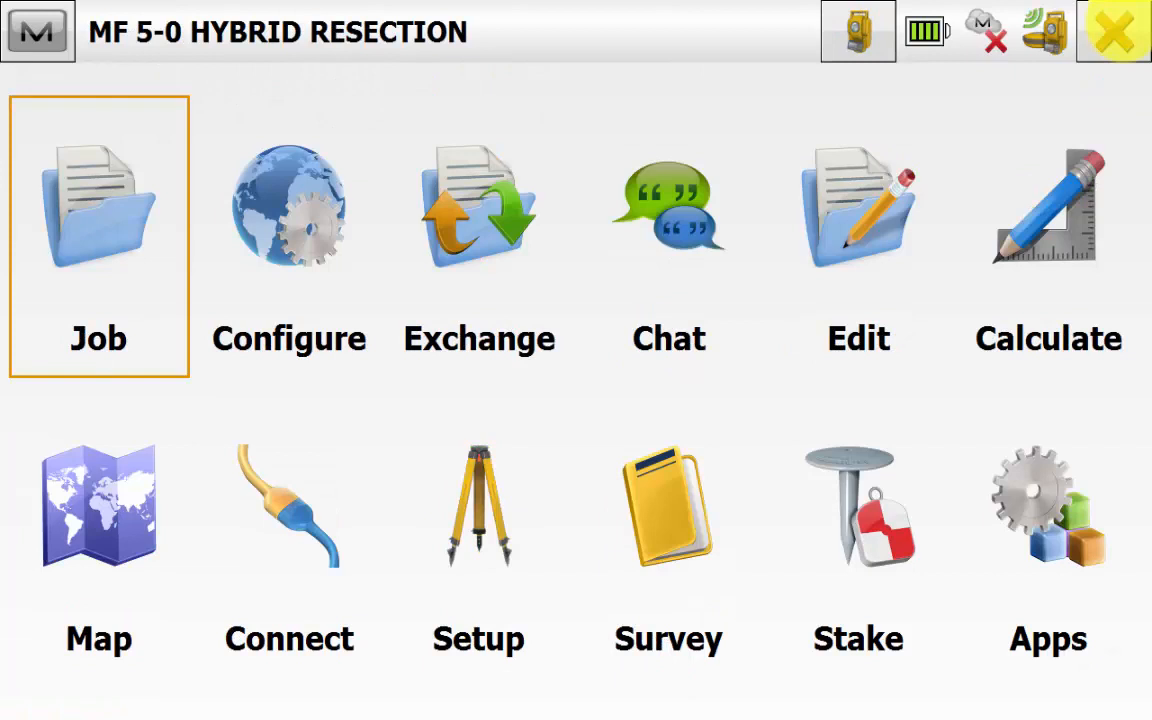